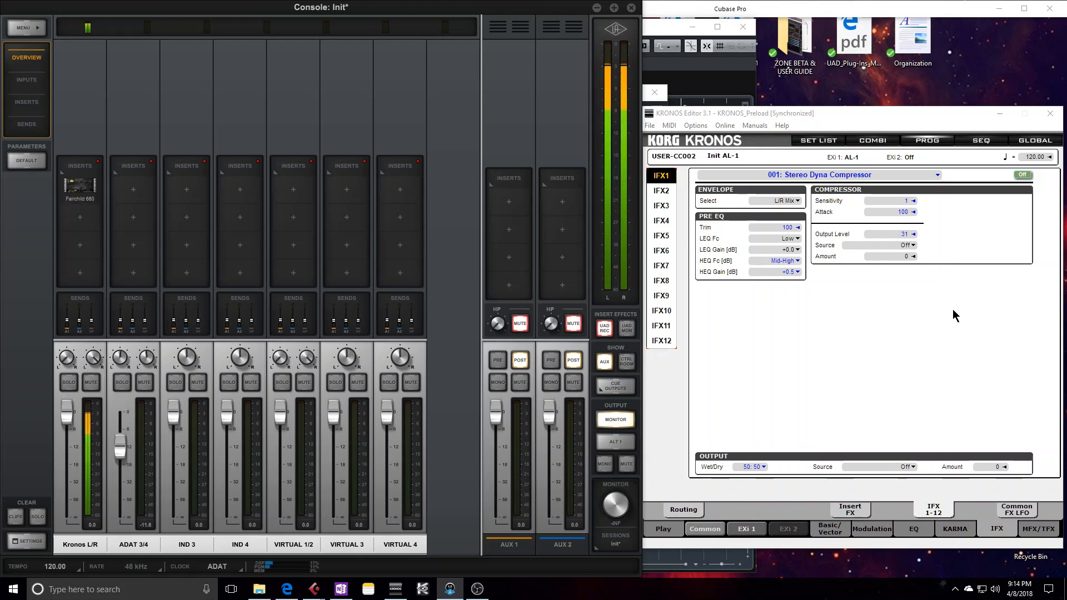
mouse_move(876, 424)
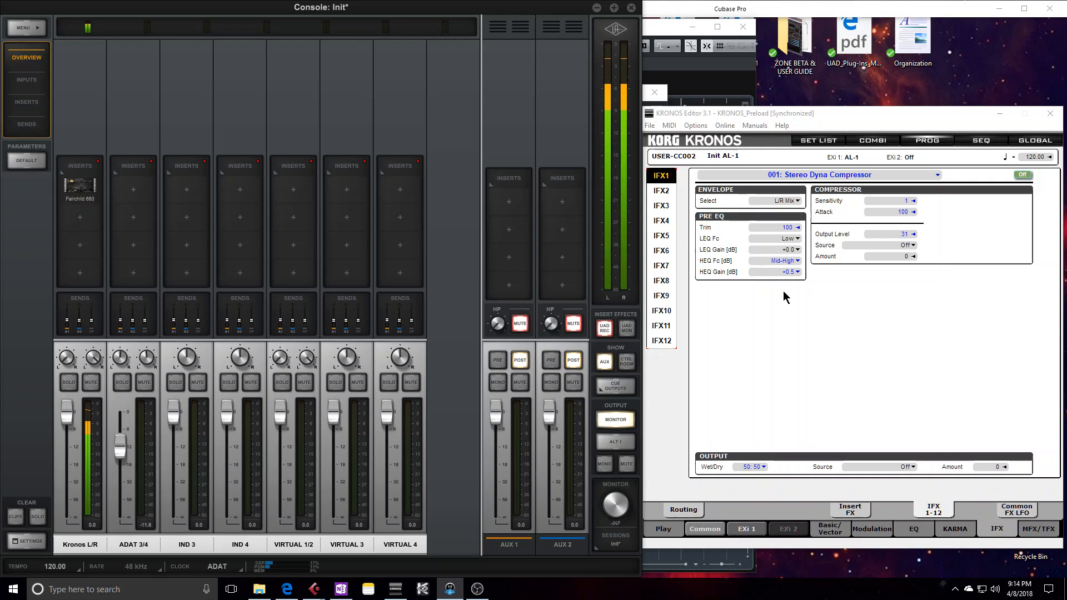
mouse_move(961, 301)
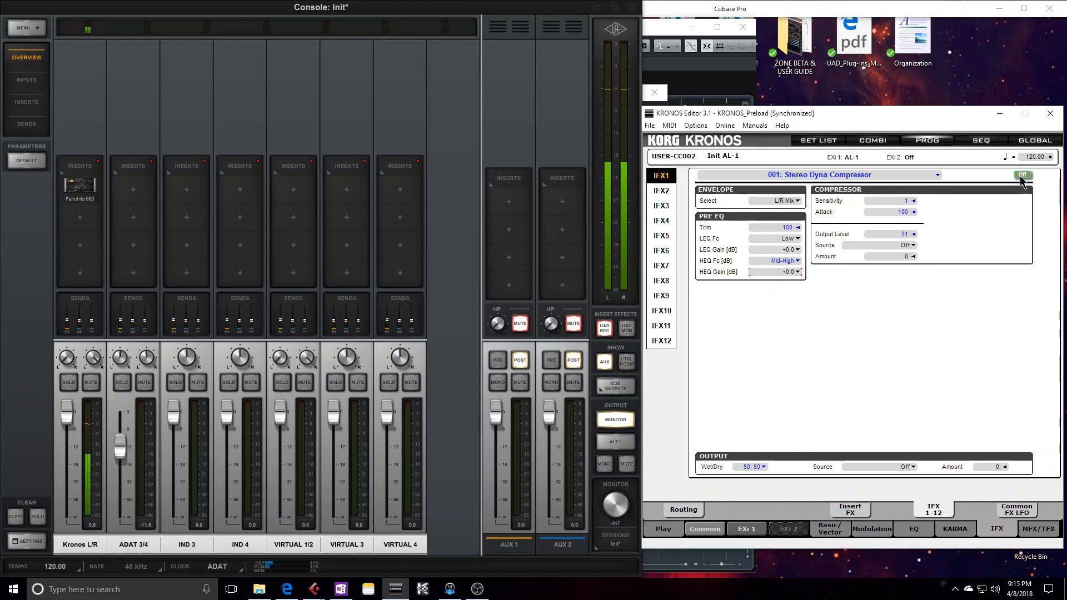
- A/B the IFX1 Stereo Dyna Compressor on versus off several times, leaving it switched off
click(1022, 174)
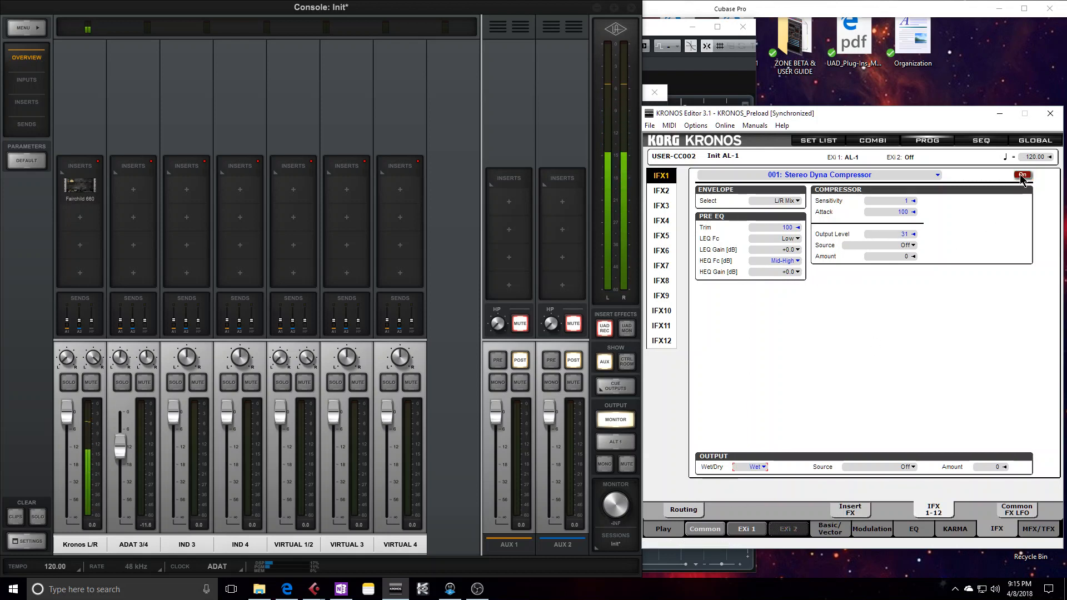
click(1023, 174)
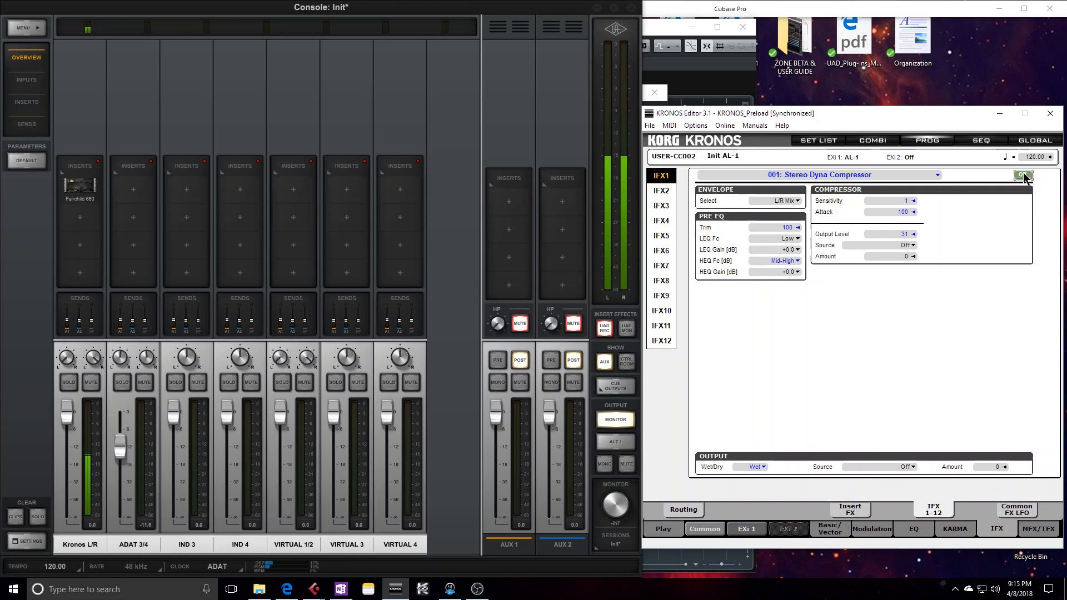
click(1022, 175)
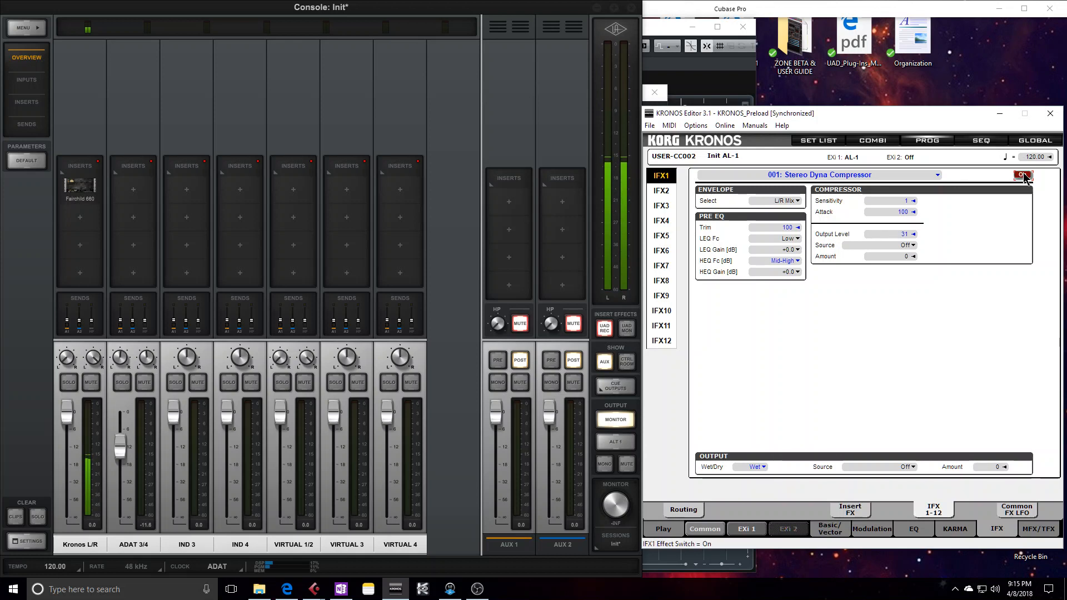
click(1023, 174)
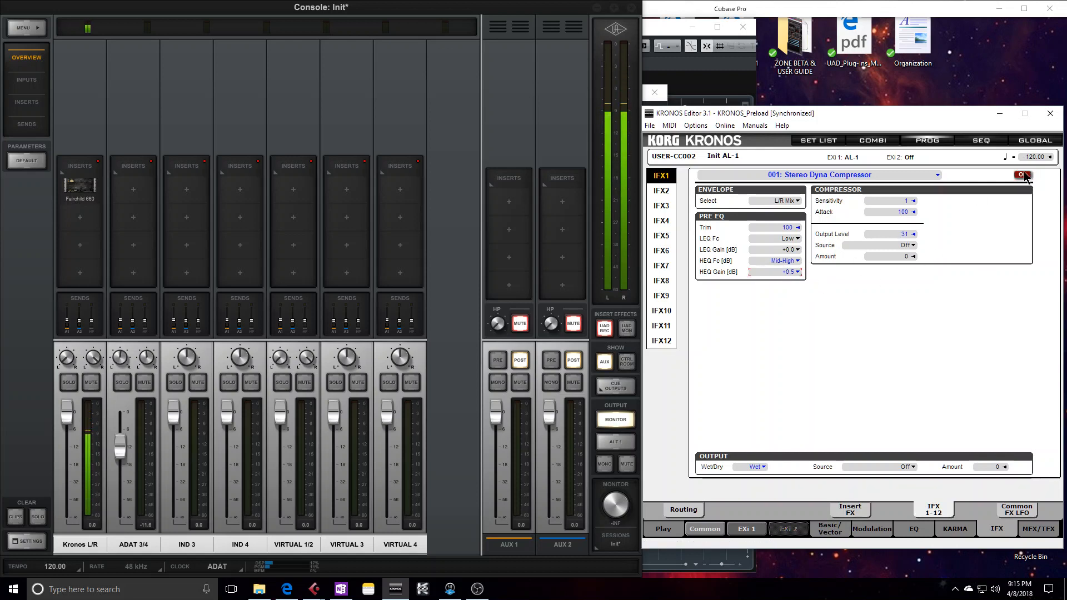
click(1020, 174)
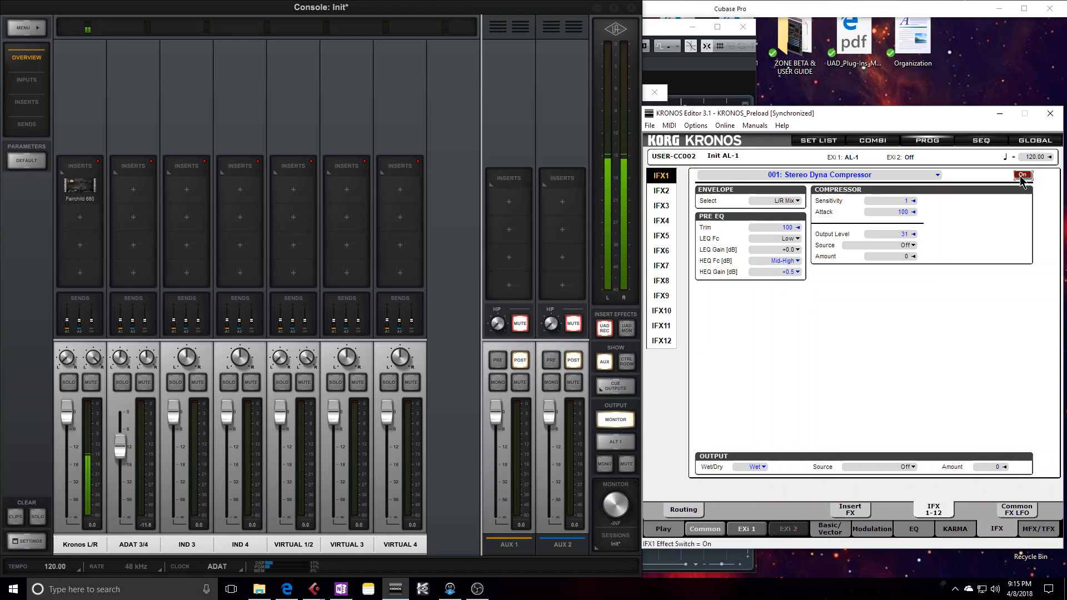
click(1022, 174)
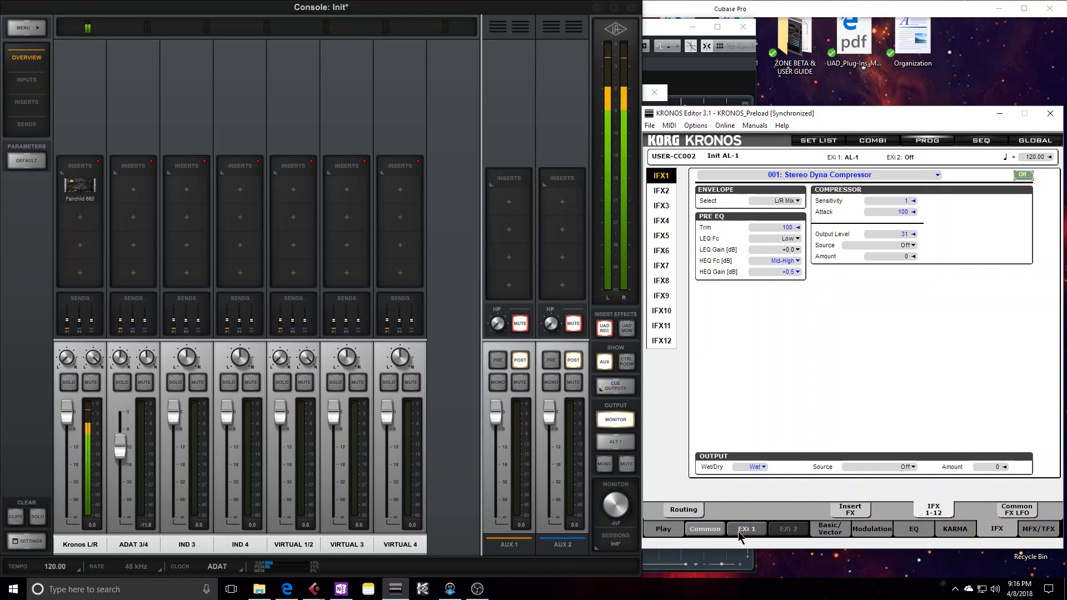
click(747, 529)
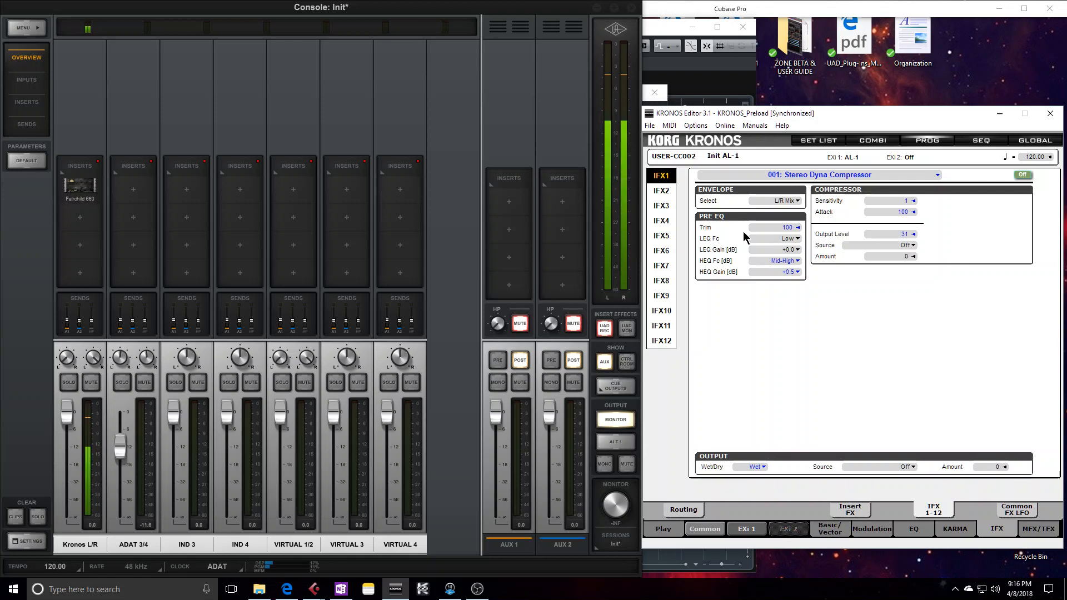
click(1021, 174)
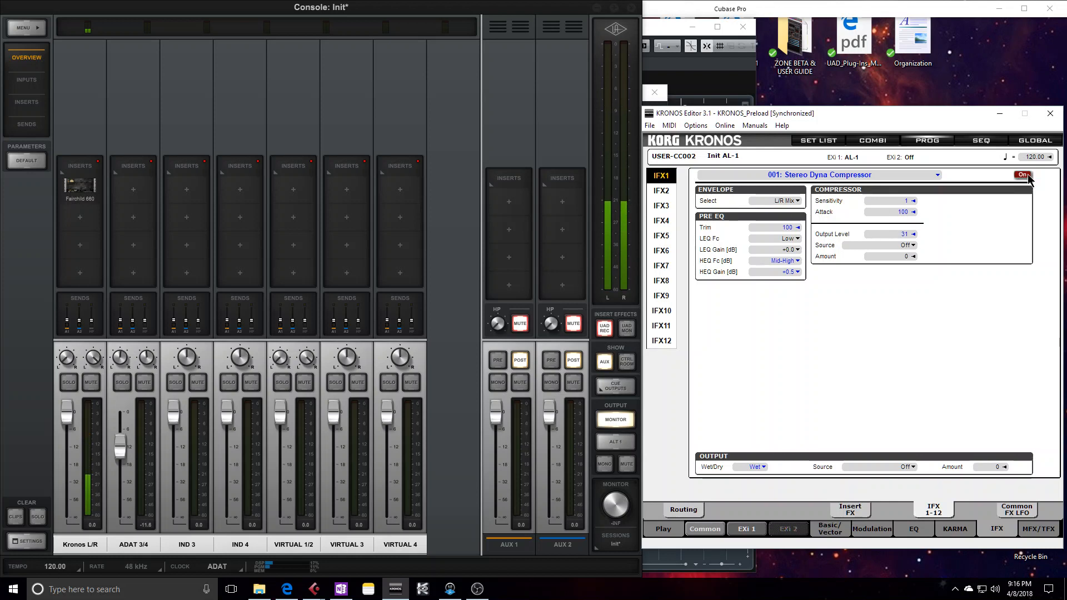
click(1023, 174)
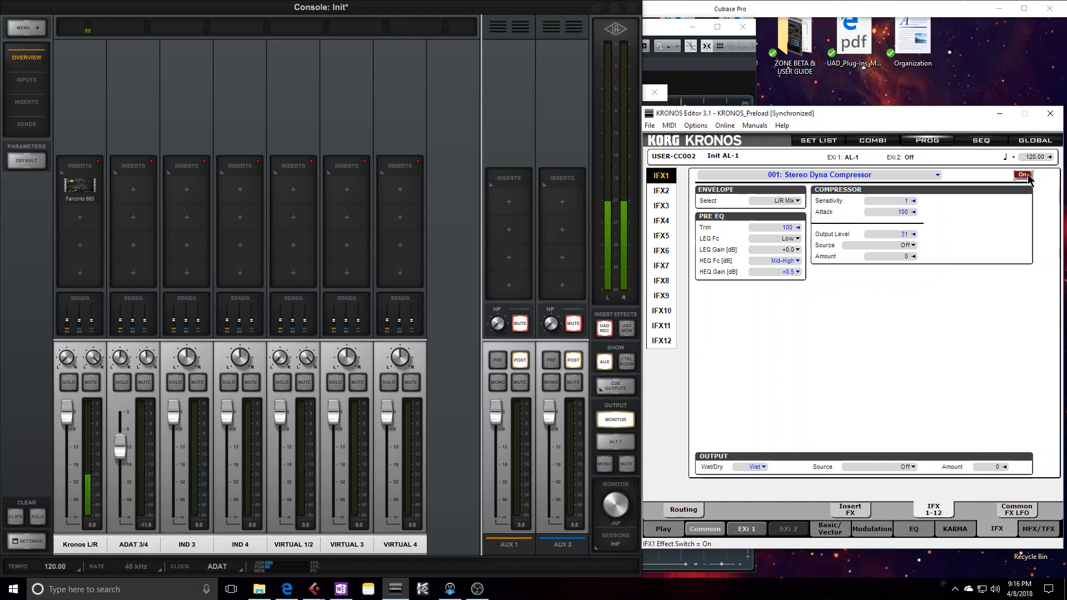
click(1022, 175)
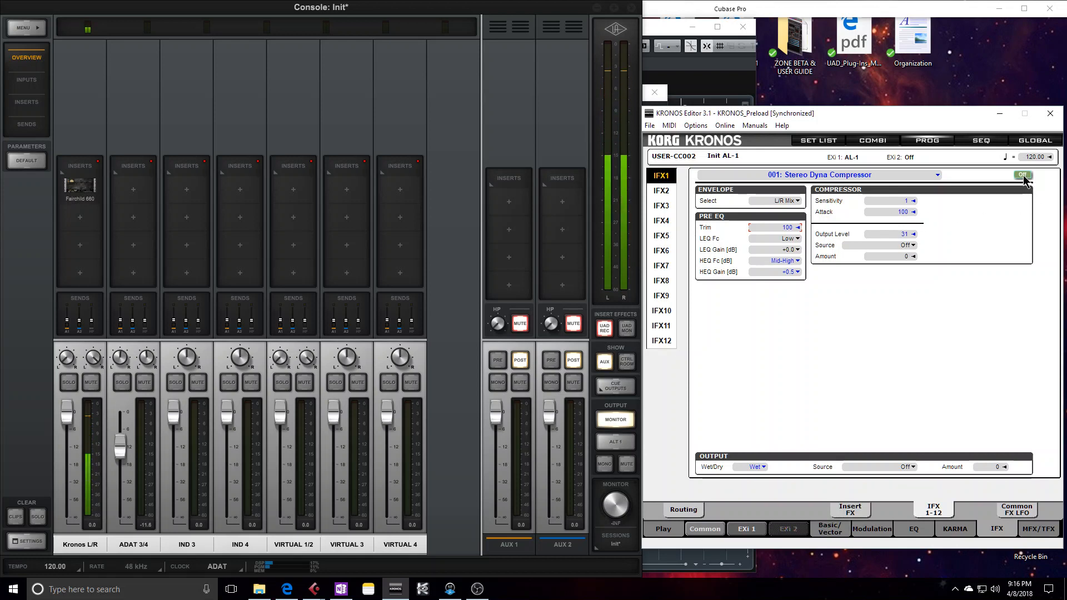
- Toggle the compressor once more and keep its Envelope Select on L/R Mix
click(1021, 174)
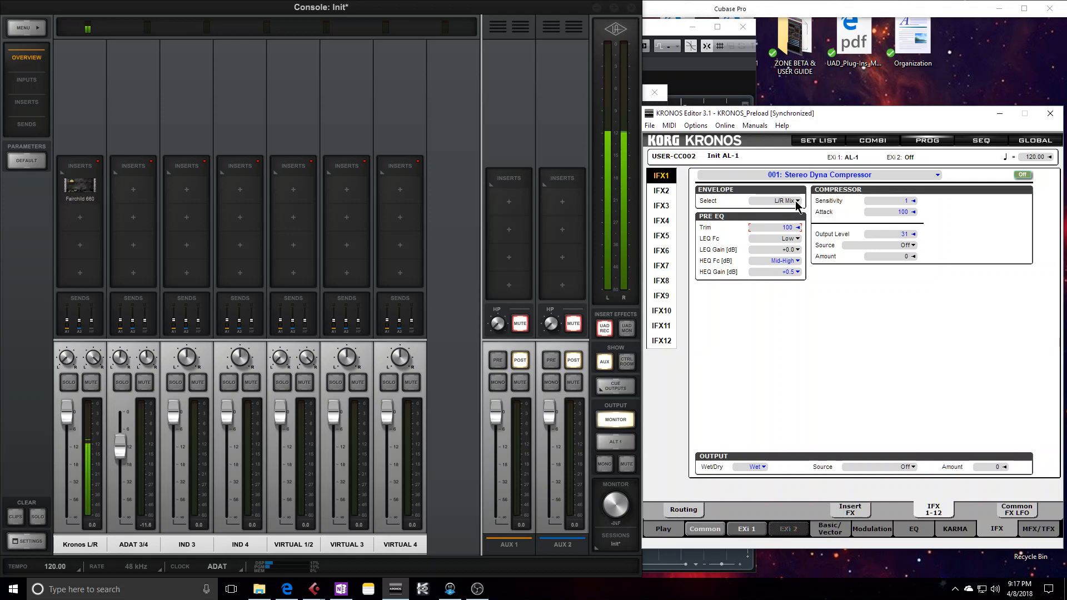
click(793, 201)
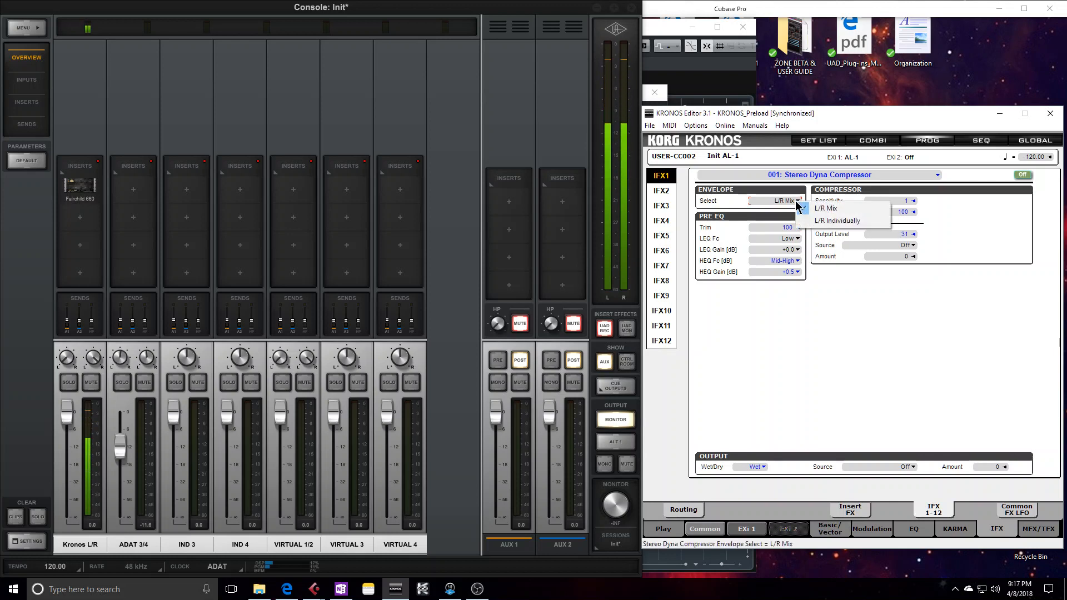
mouse_move(838, 220)
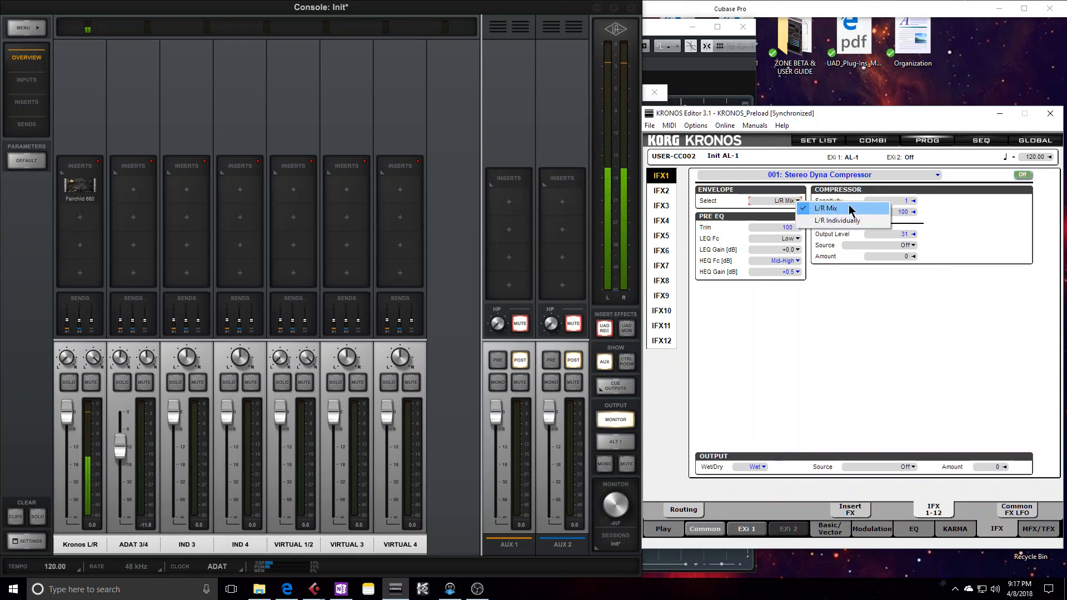
click(844, 208)
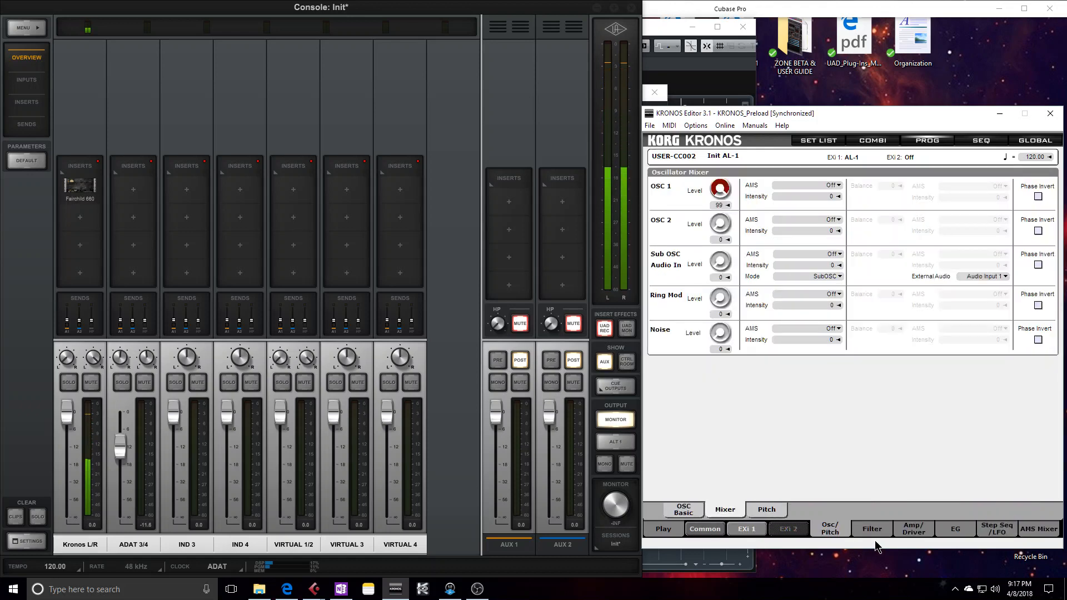
- On EXi 1's Amp/Driver page, turn the Amp Pan fully left to L000
click(913, 529)
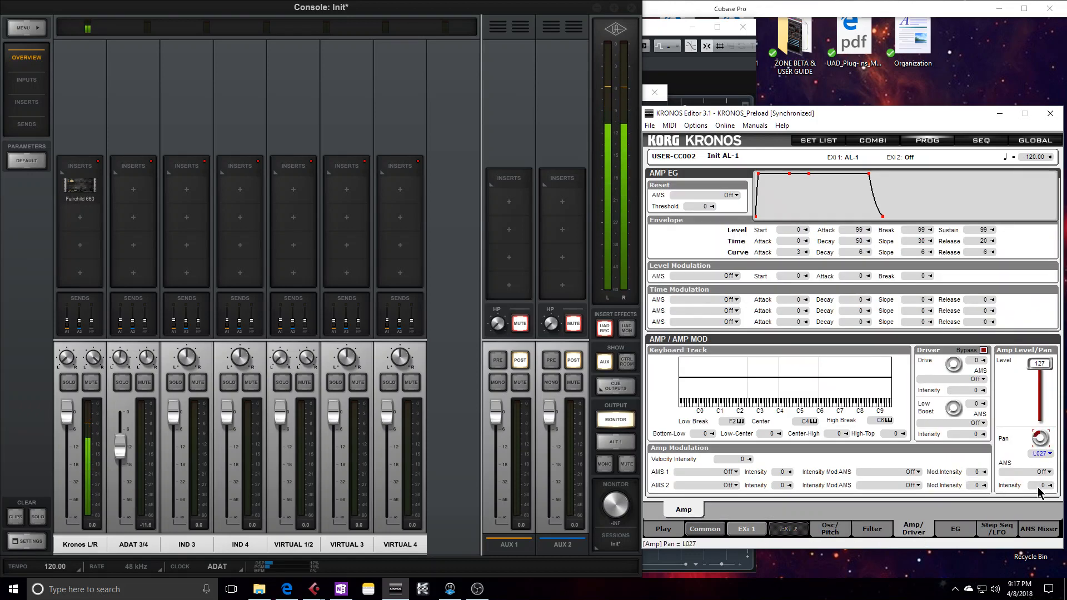
drag(1031, 441, 1032, 449)
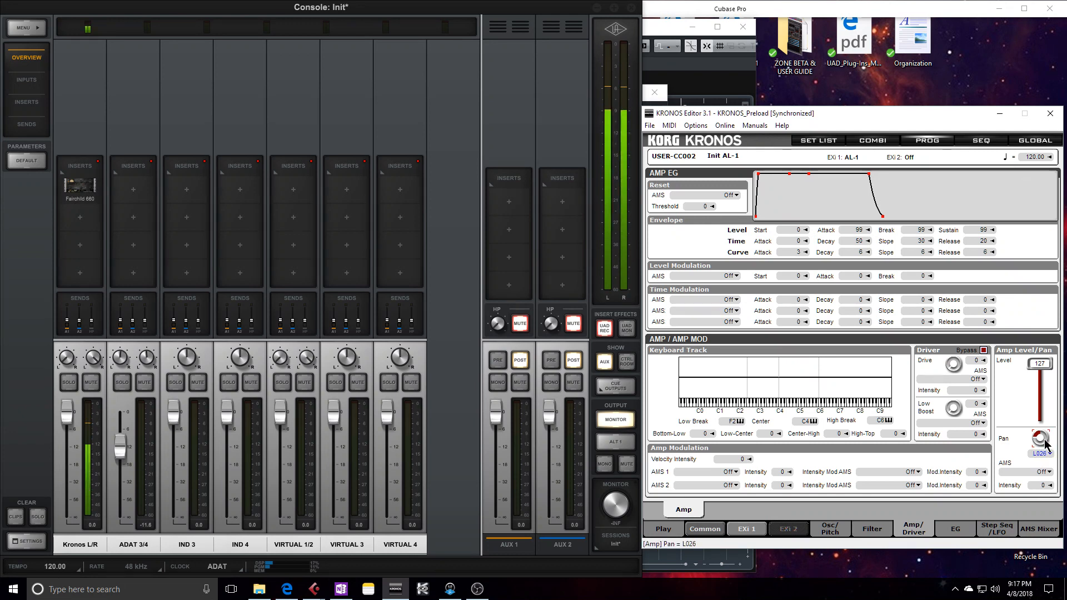
drag(1041, 439, 1041, 429)
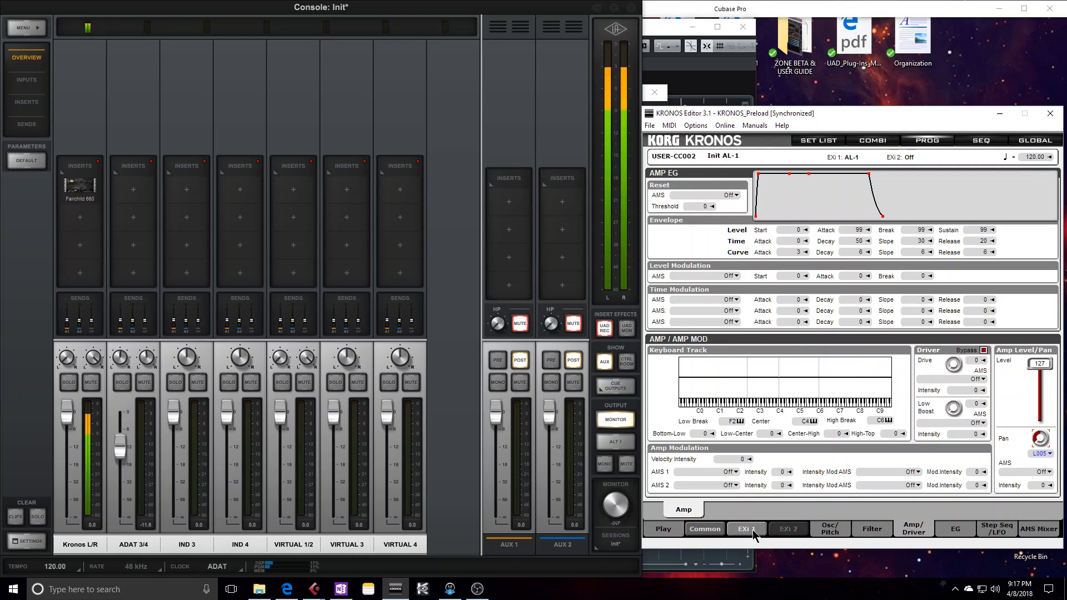
click(705, 529)
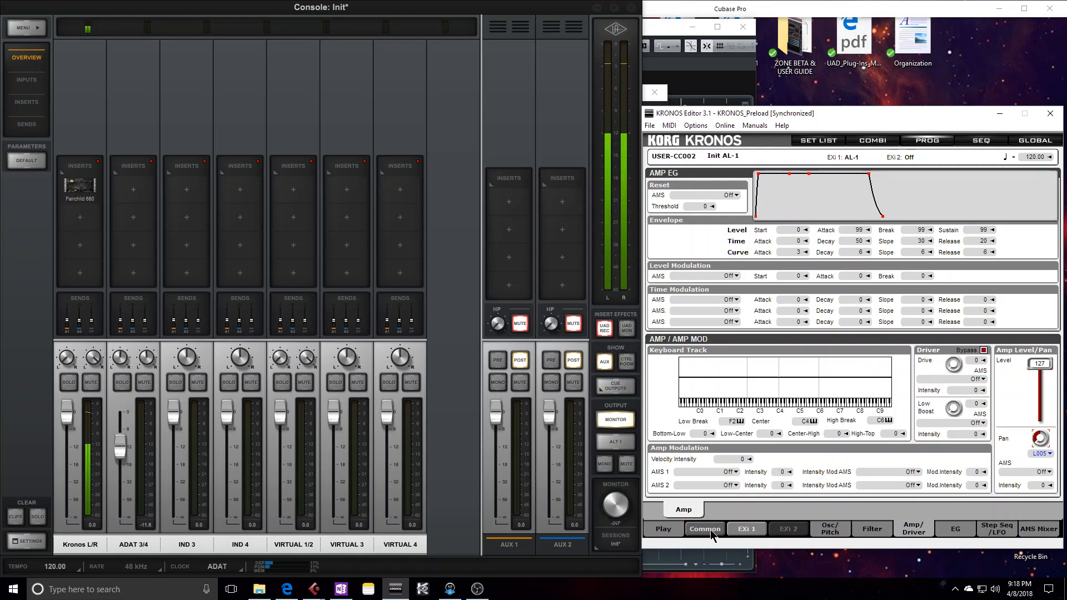
click(996, 529)
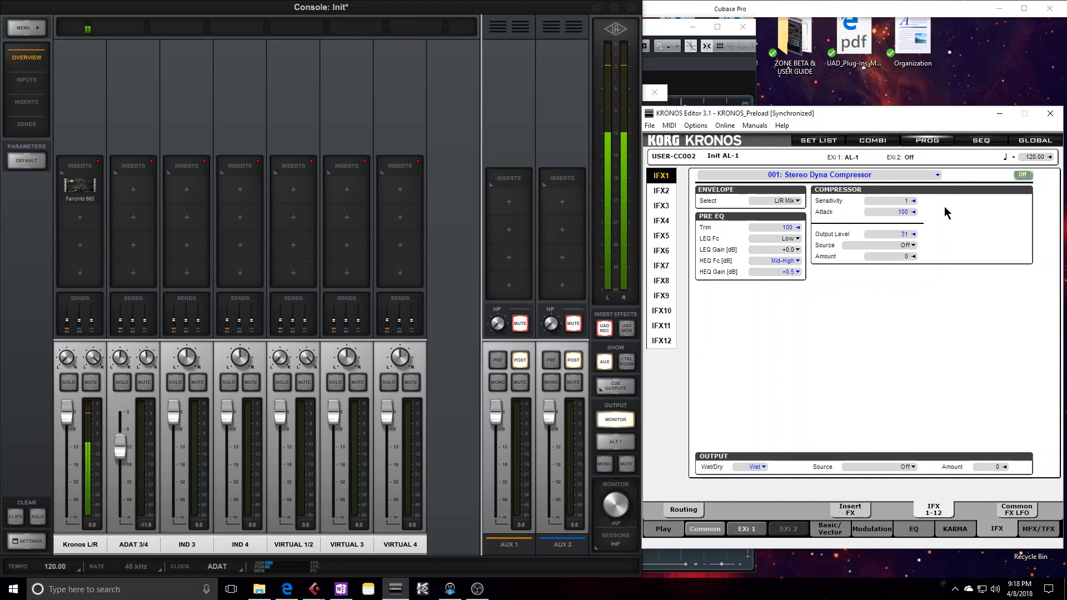
mouse_move(891, 204)
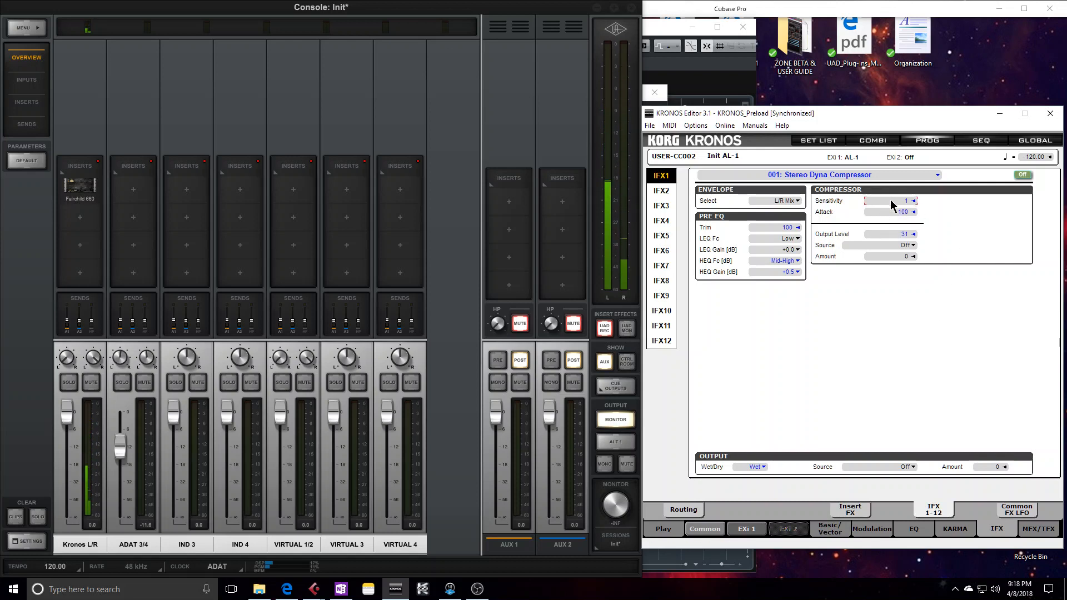
drag(890, 200, 890, 200)
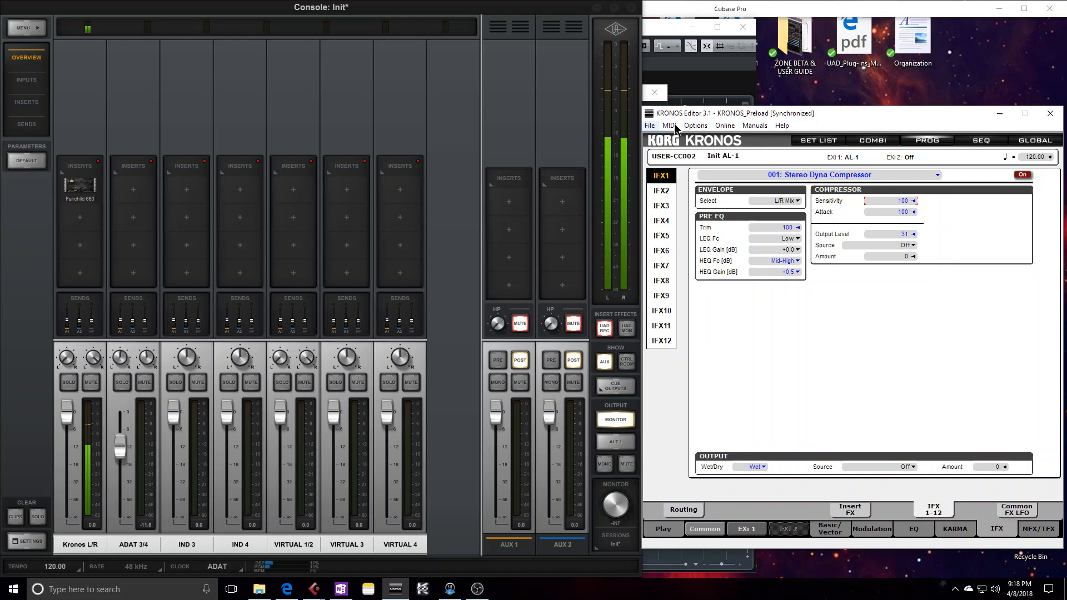
mouse_move(381, 422)
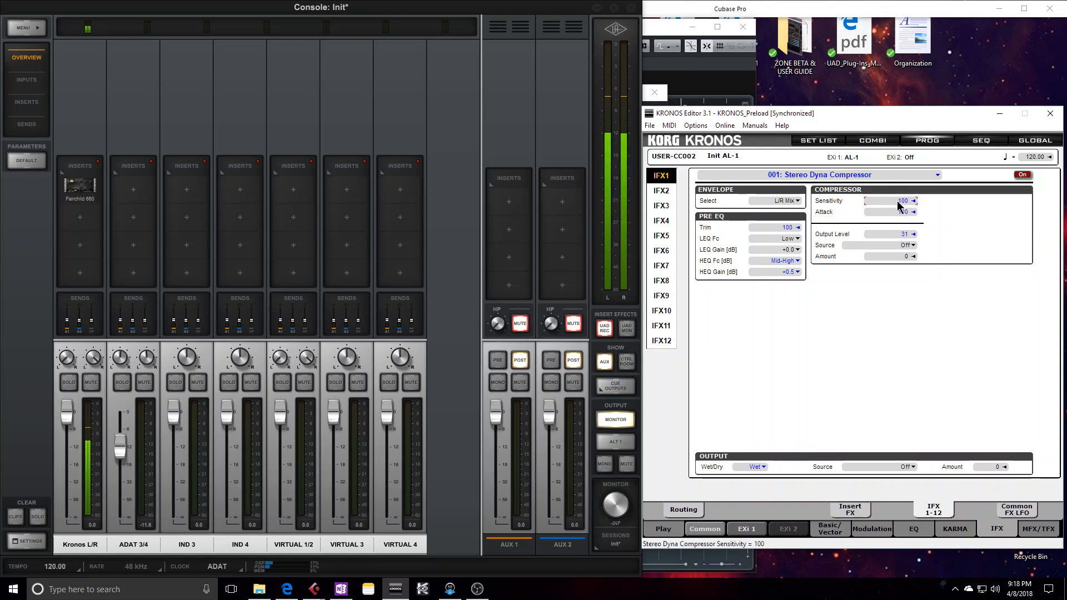
- Set the compressor's Envelope Select to L/R Individually
click(796, 200)
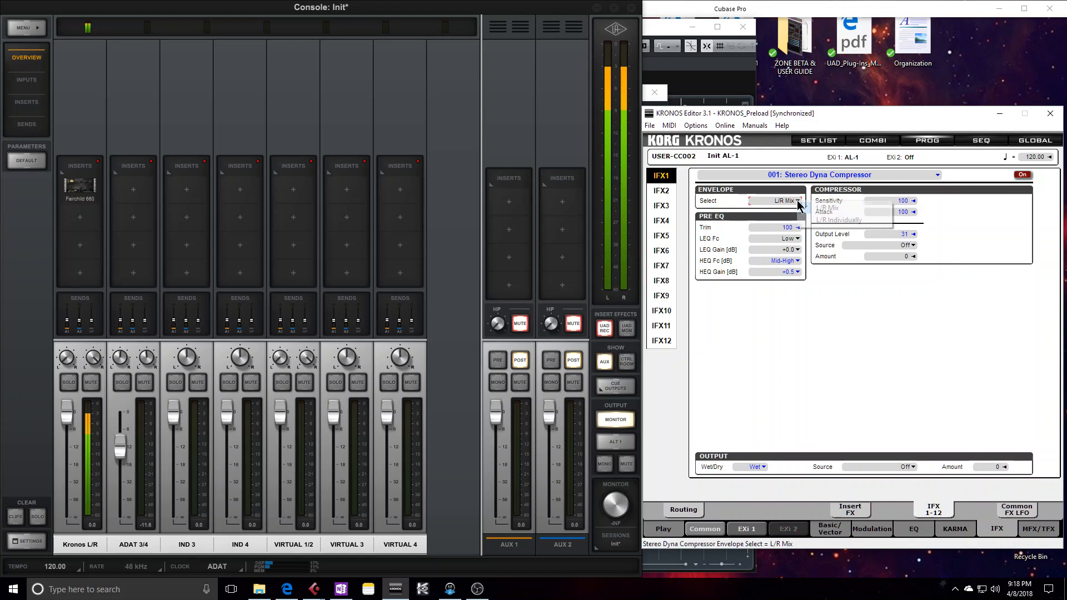
click(838, 220)
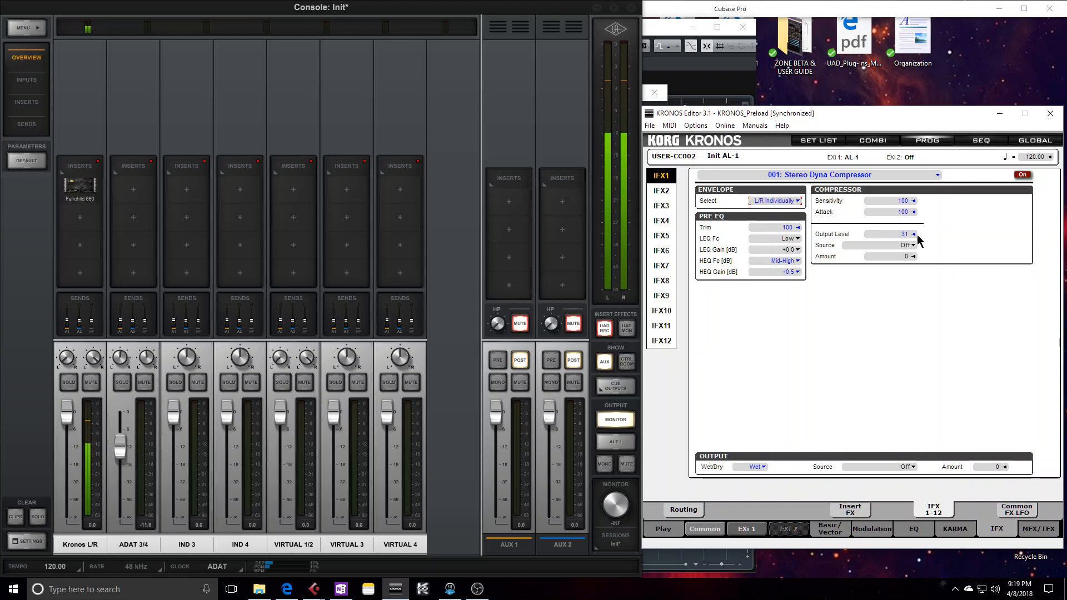
click(913, 200)
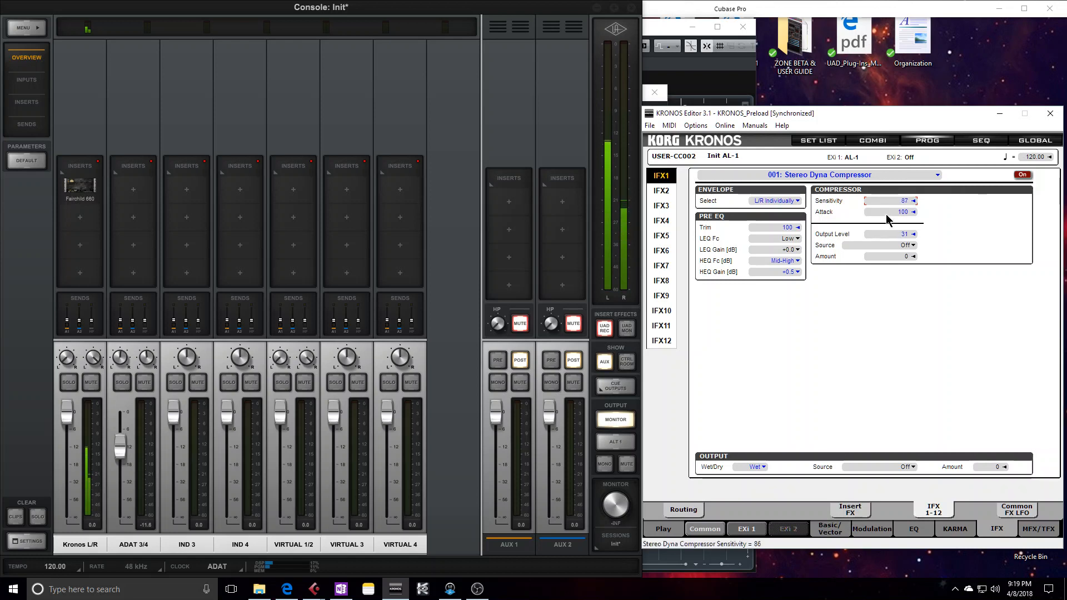
- Try Sensitivity at 67 and 76, then restore it to 100
drag(888, 208, 888, 202)
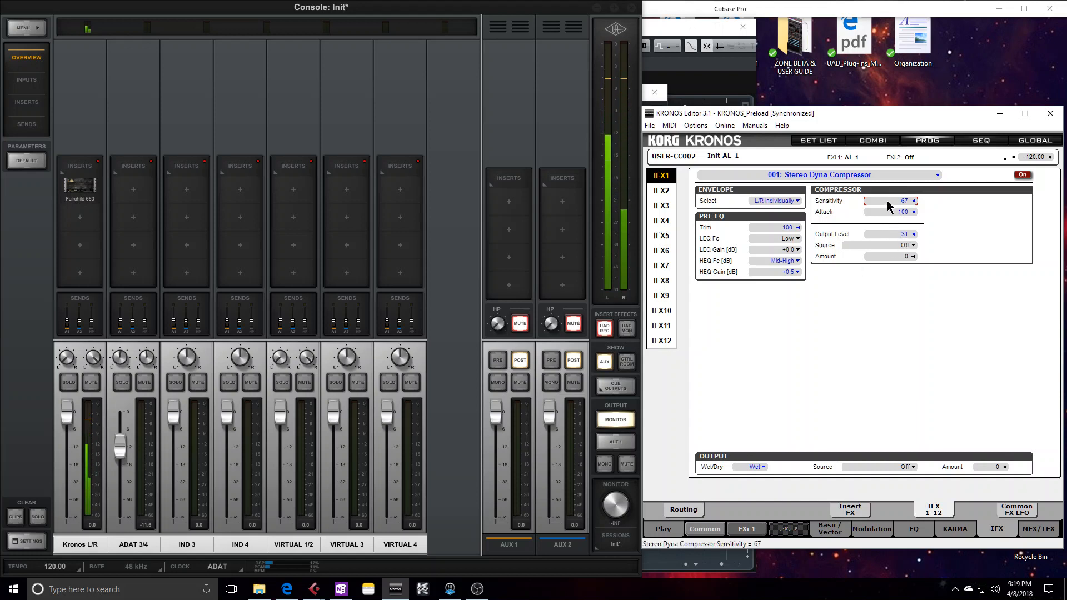
drag(884, 200, 901, 200)
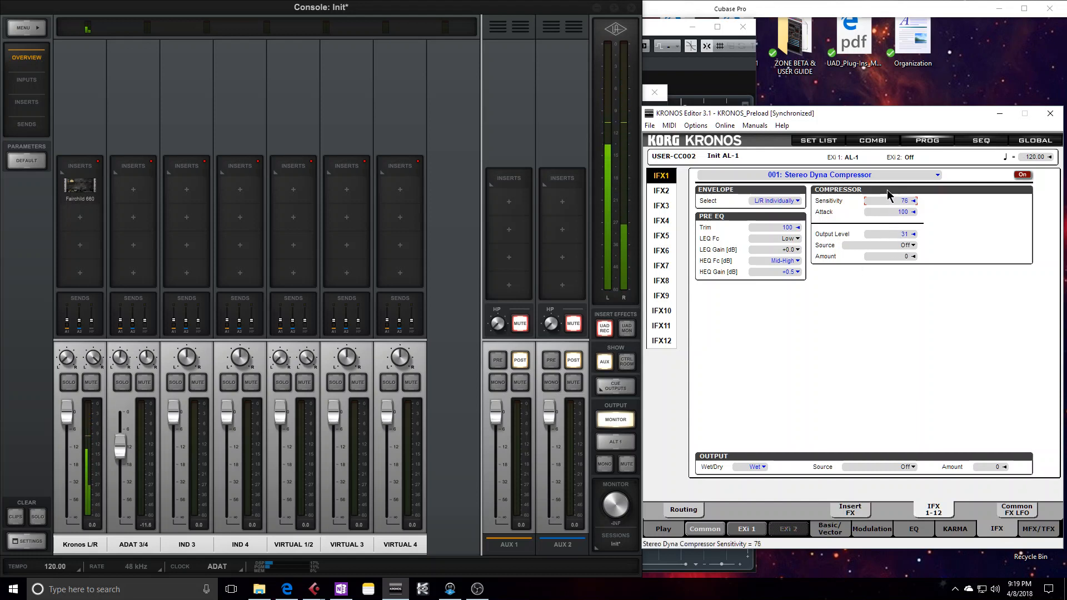
drag(888, 200, 911, 200)
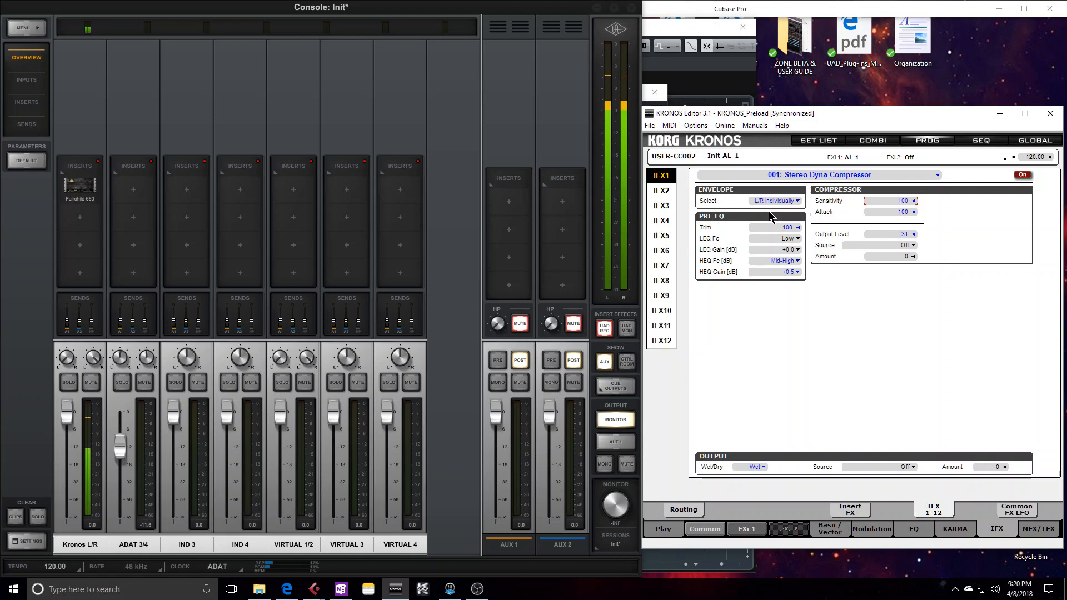
mouse_move(893, 373)
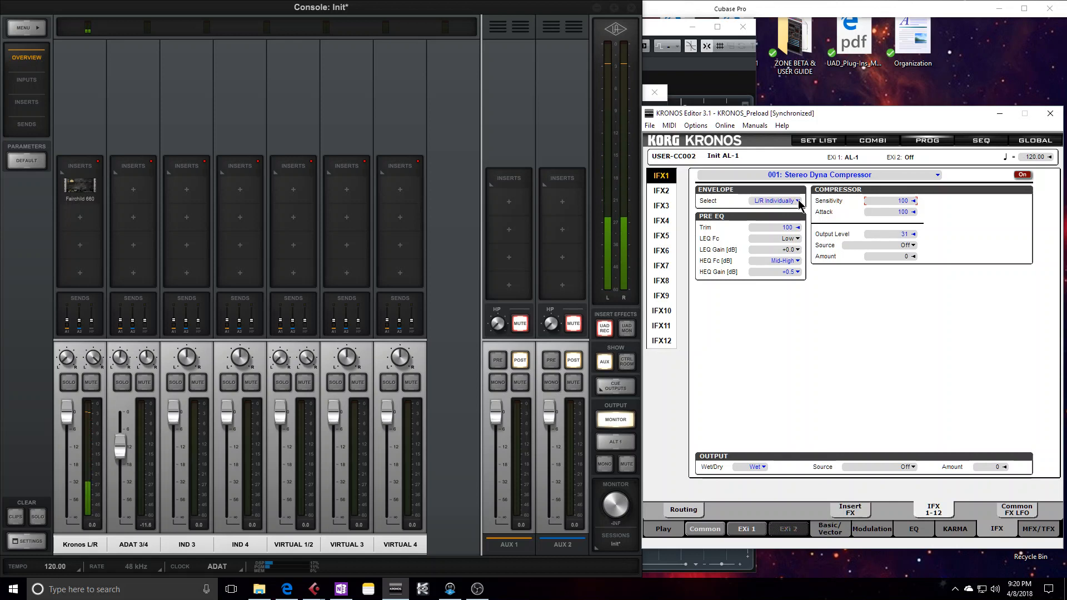
click(775, 201)
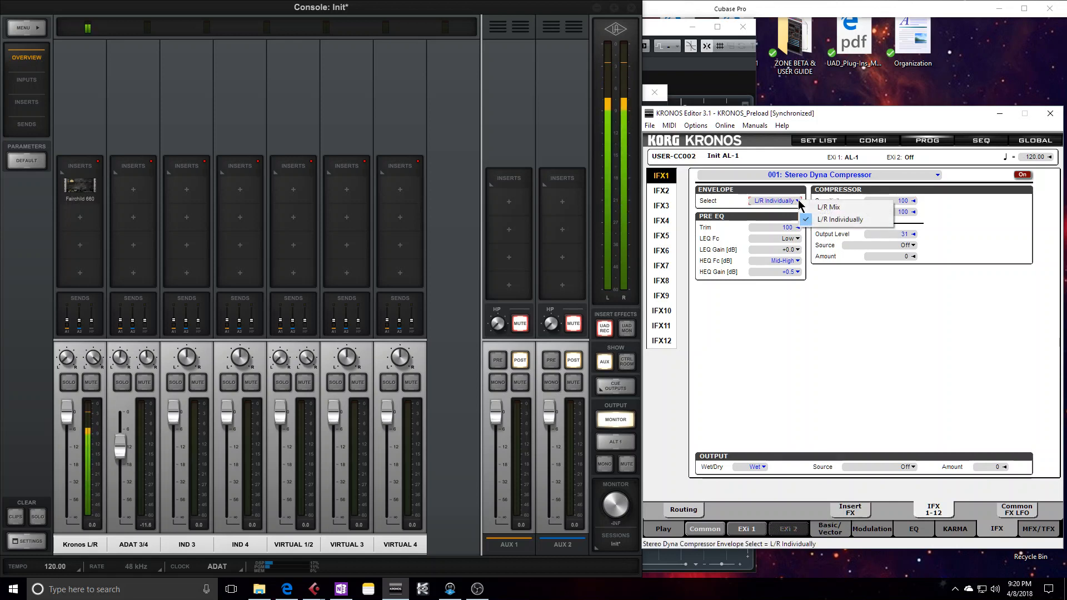
click(827, 206)
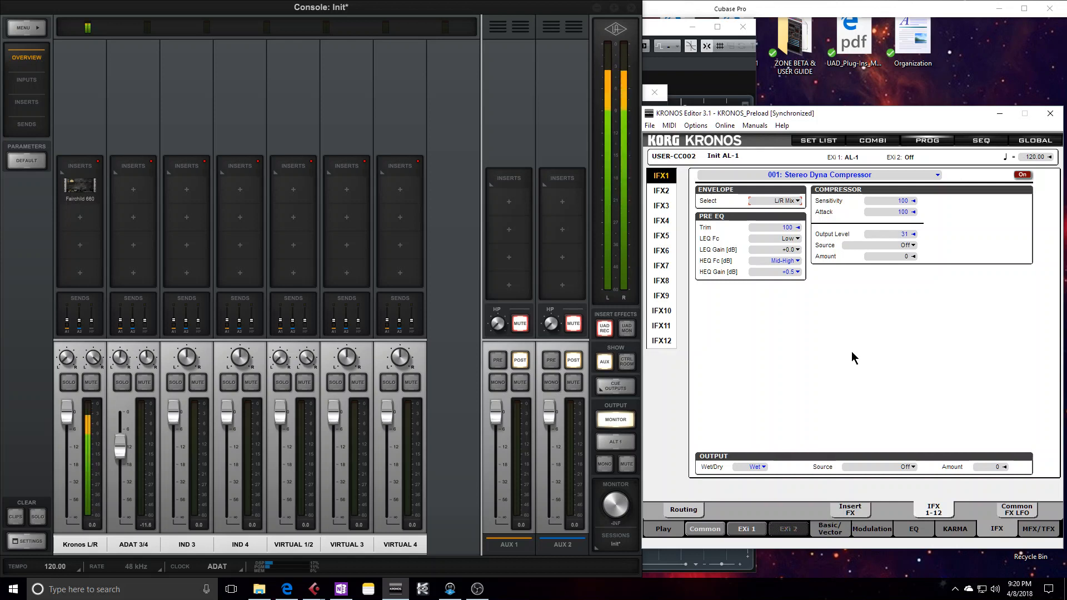
click(776, 200)
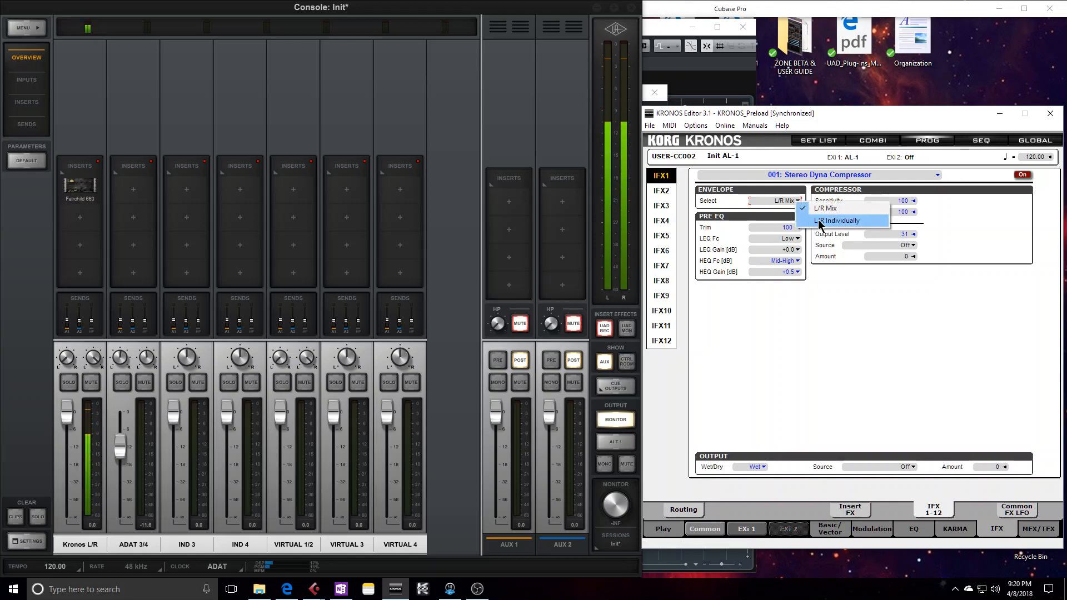
click(838, 220)
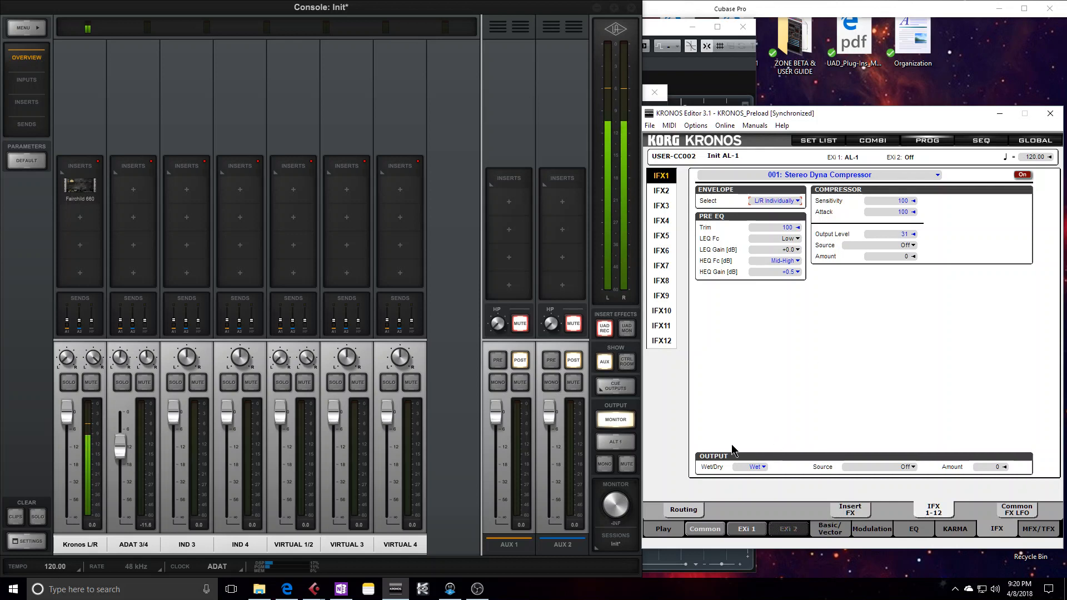
mouse_move(966, 238)
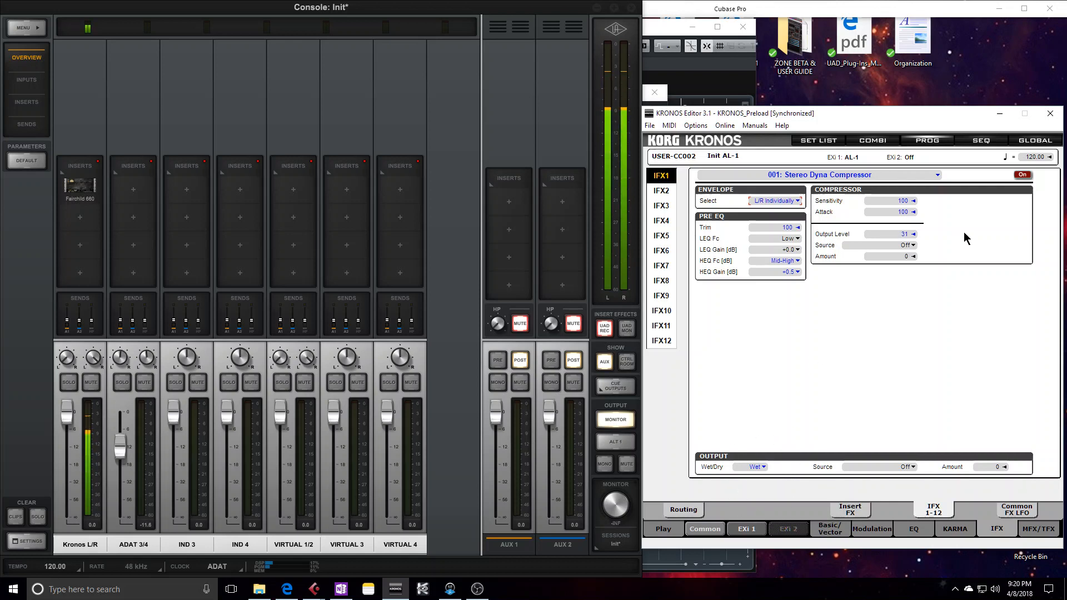
mouse_move(728, 465)
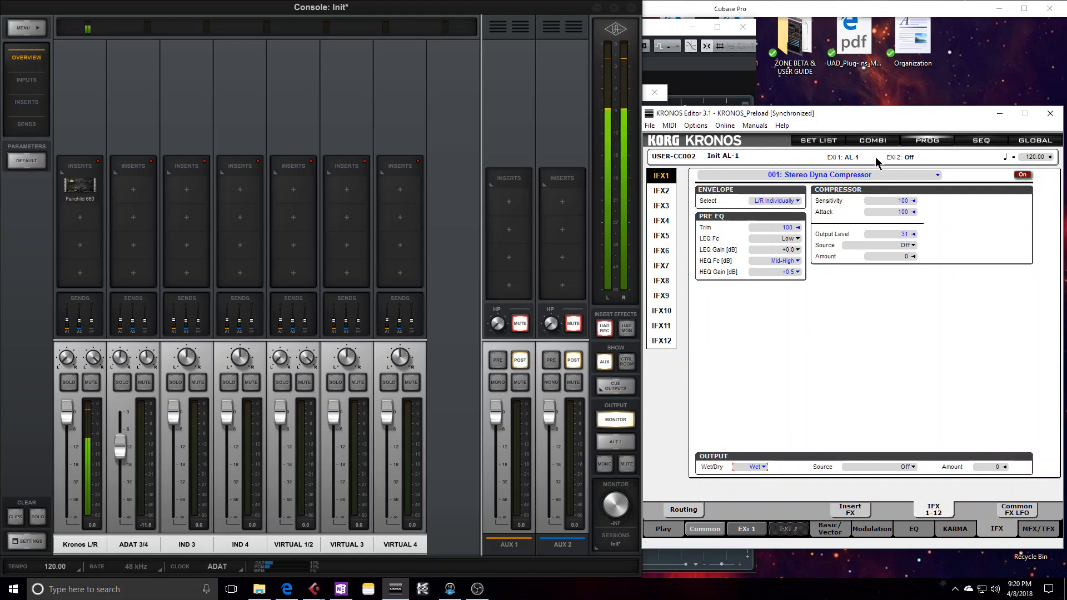
mouse_move(885, 295)
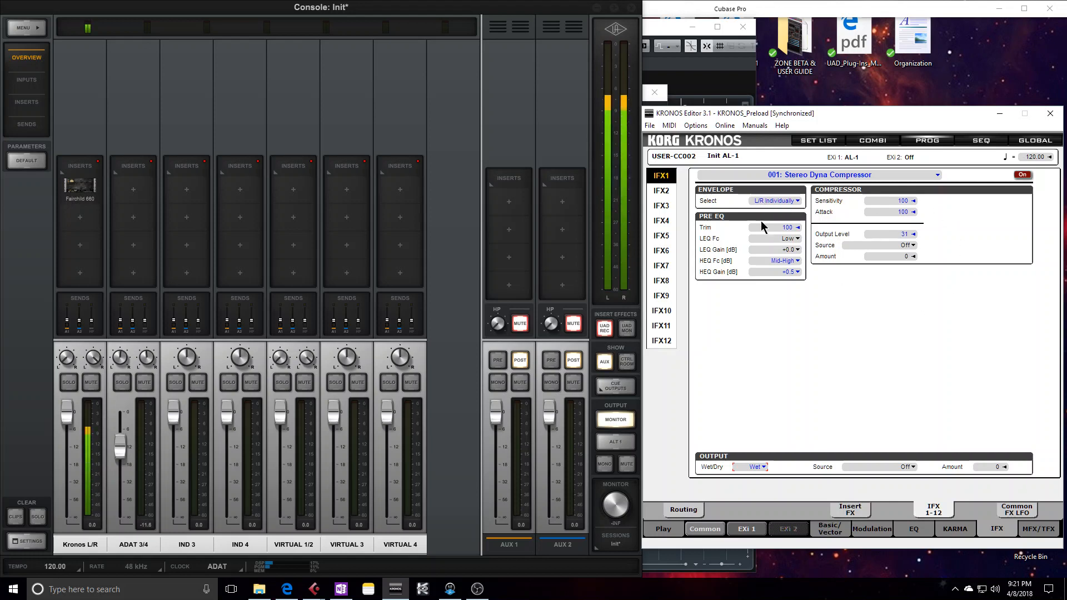
mouse_move(811, 338)
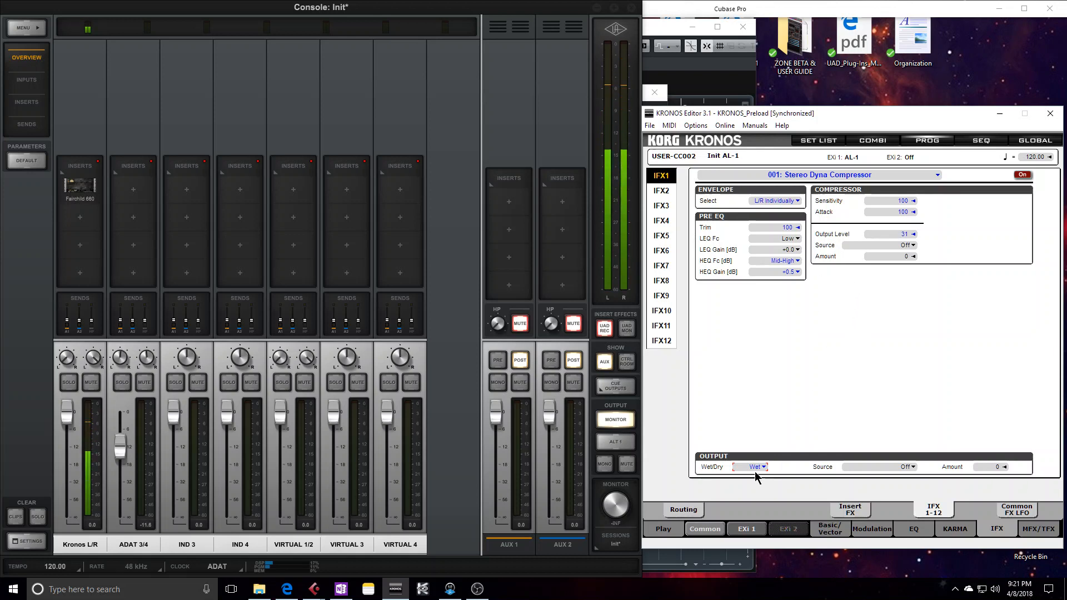
- After browsing EXi 1's Amp and OSC pages, lower the compressor's Sensitivity to 1
click(746, 529)
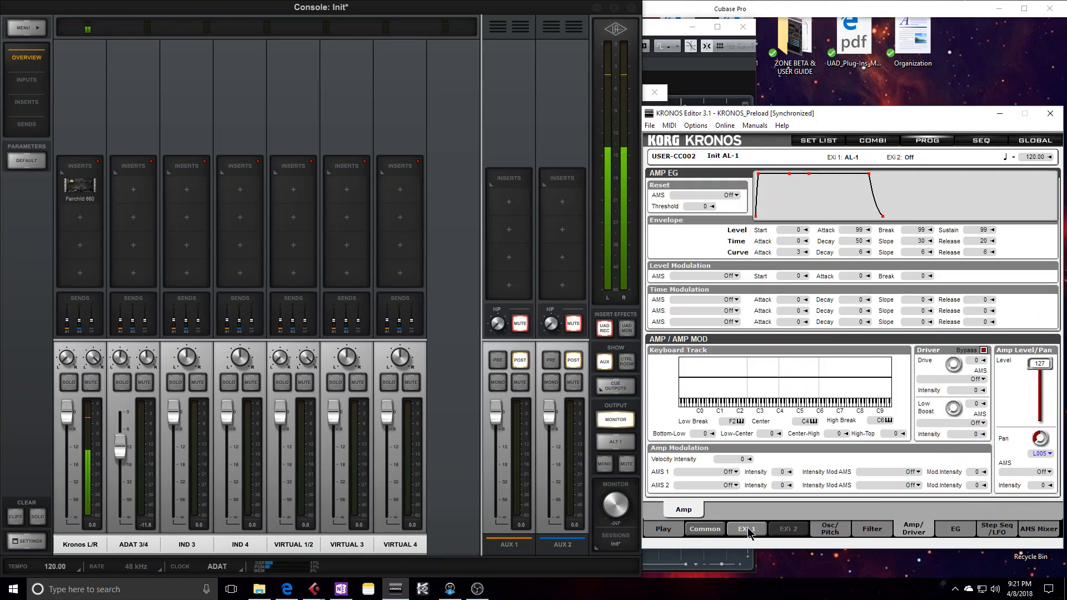
click(829, 528)
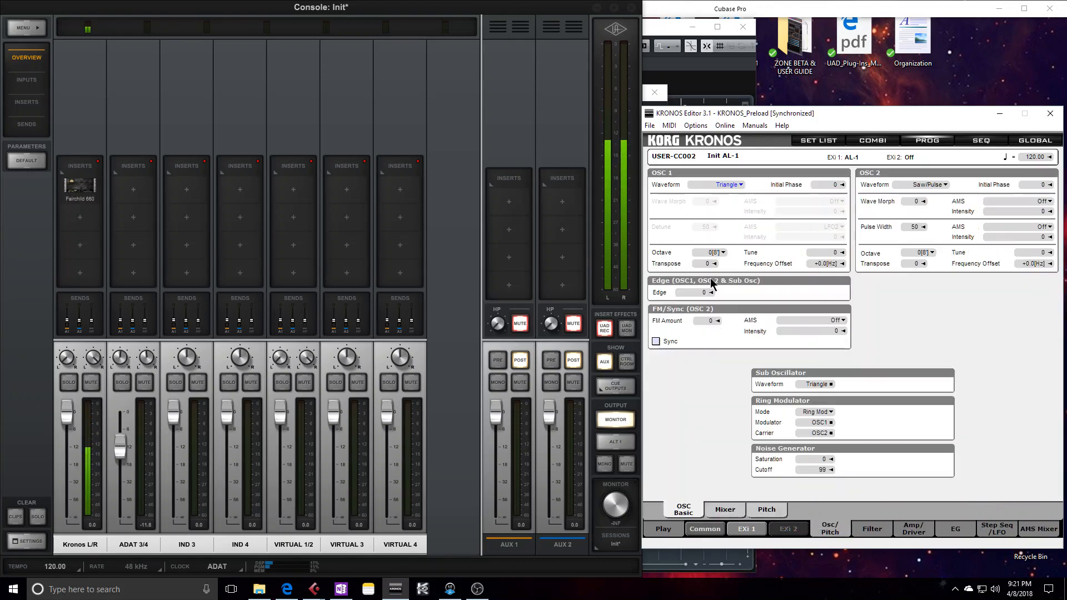
click(723, 508)
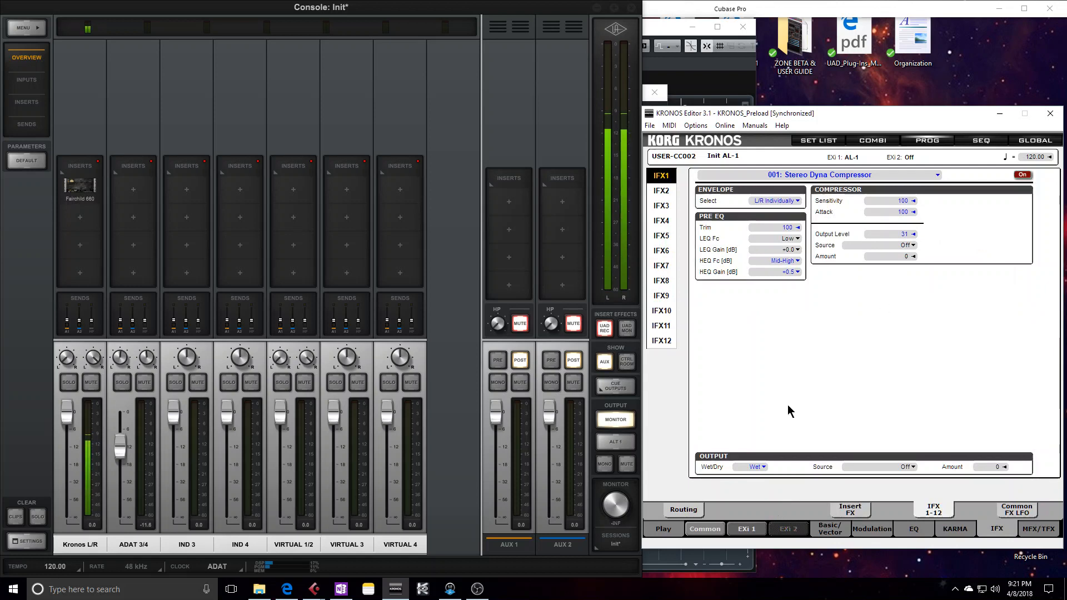
drag(884, 200, 878, 200)
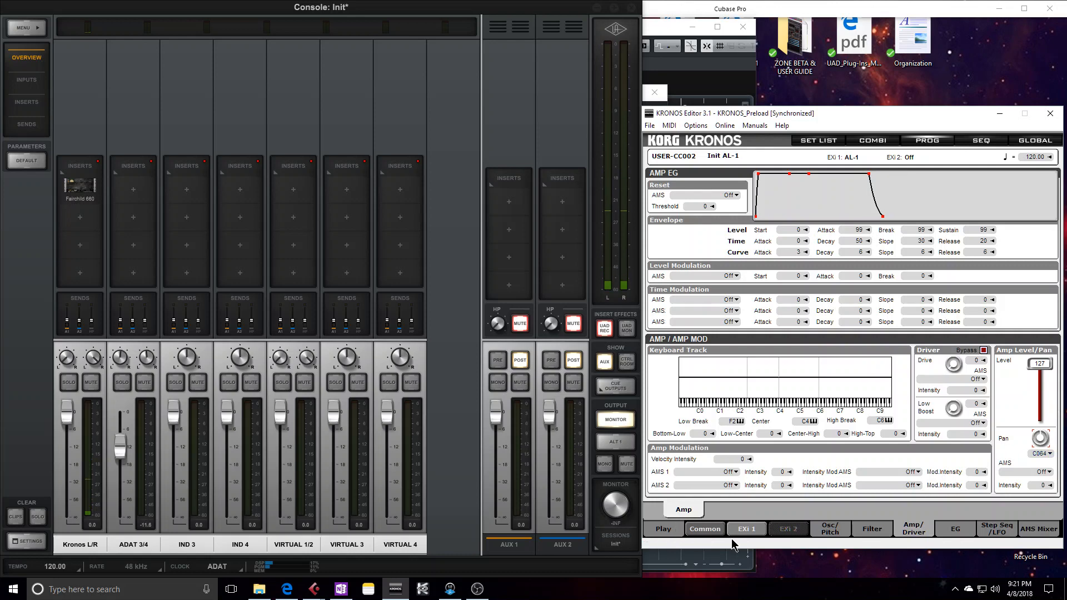
- Bring Cubase's MixConsole with MDE-X and MultiScope forward
click(996, 529)
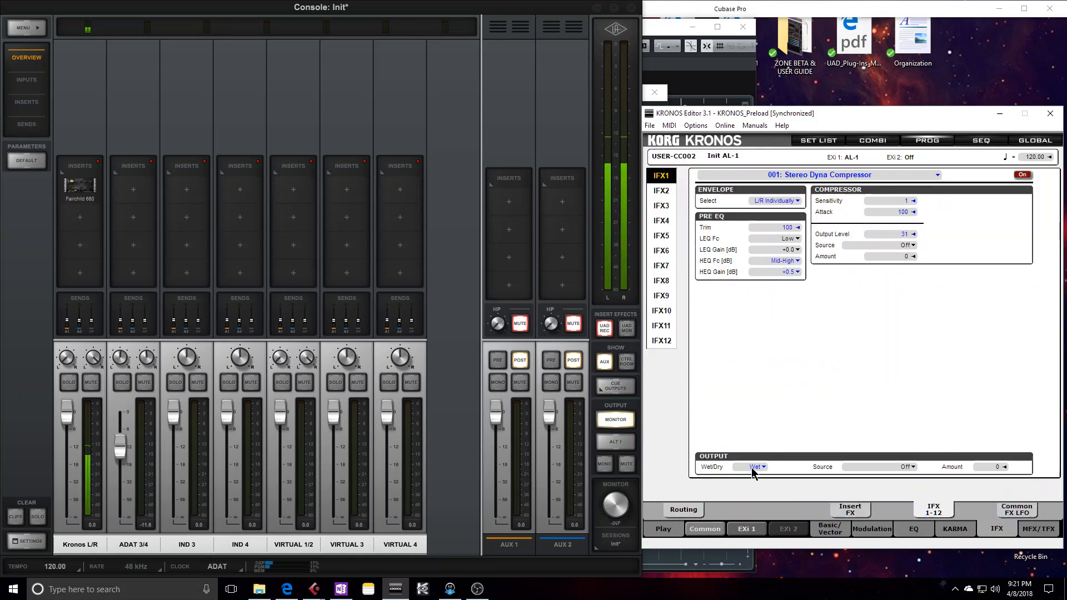
click(747, 467)
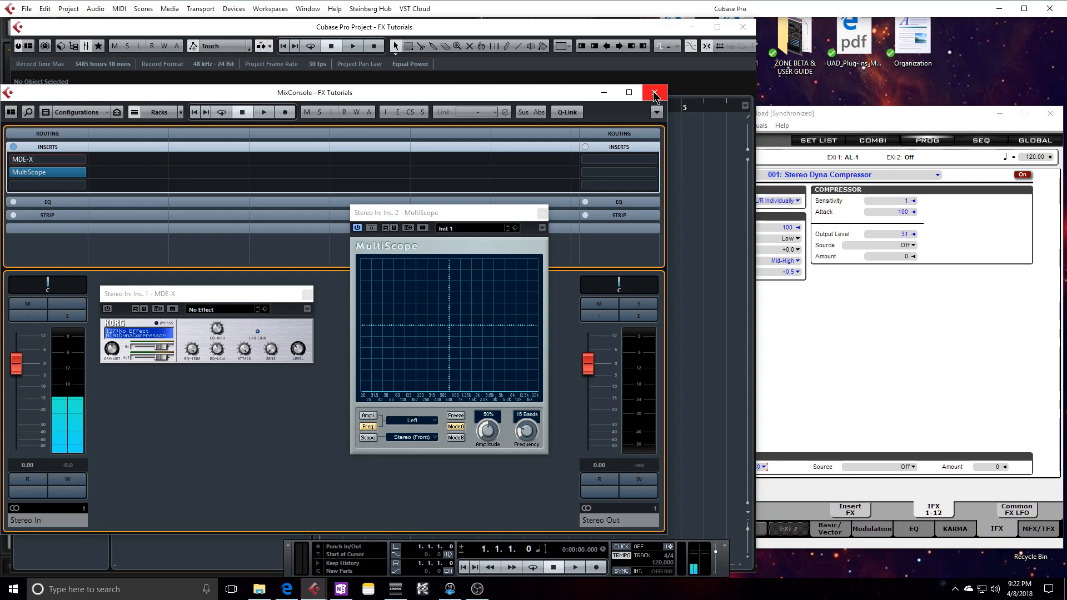
- Reduce the compressor's Wet/Dry mix to 53:47 and return to the Insert FX overview
click(652, 93)
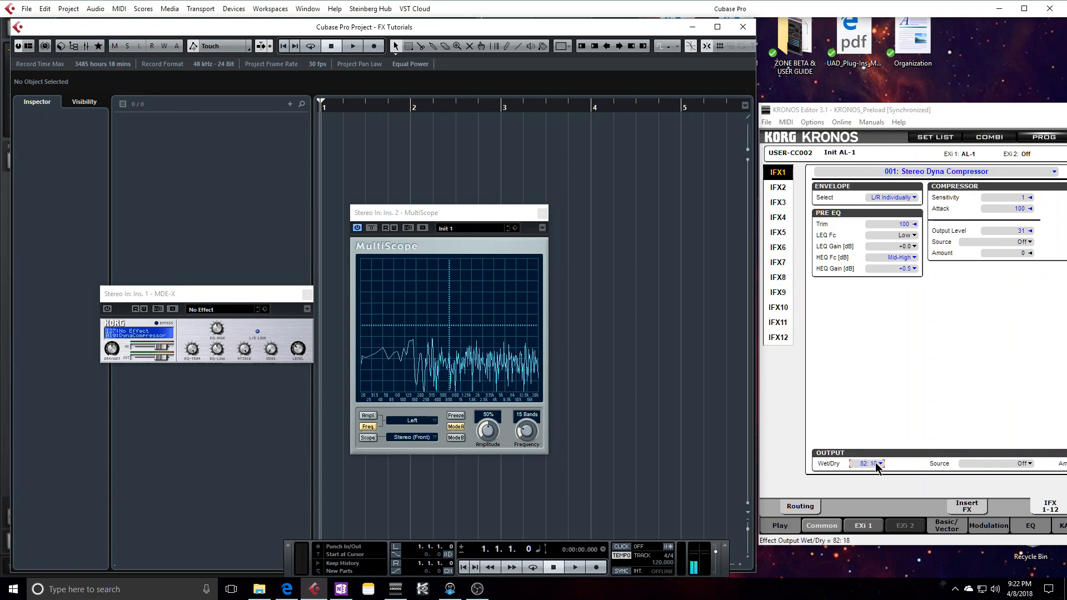
drag(862, 464, 863, 474)
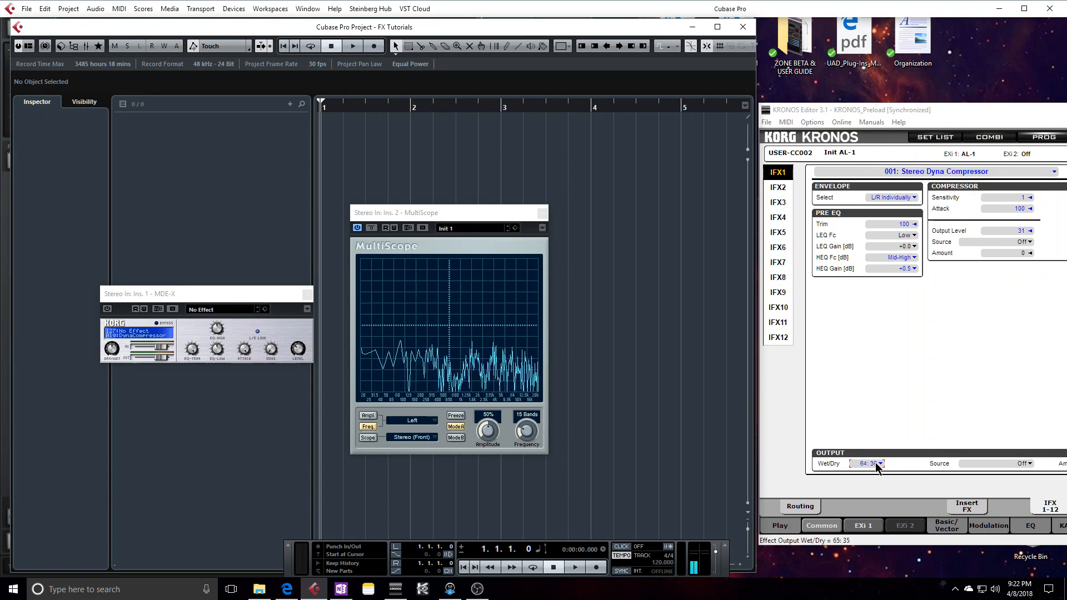
drag(862, 463, 862, 473)
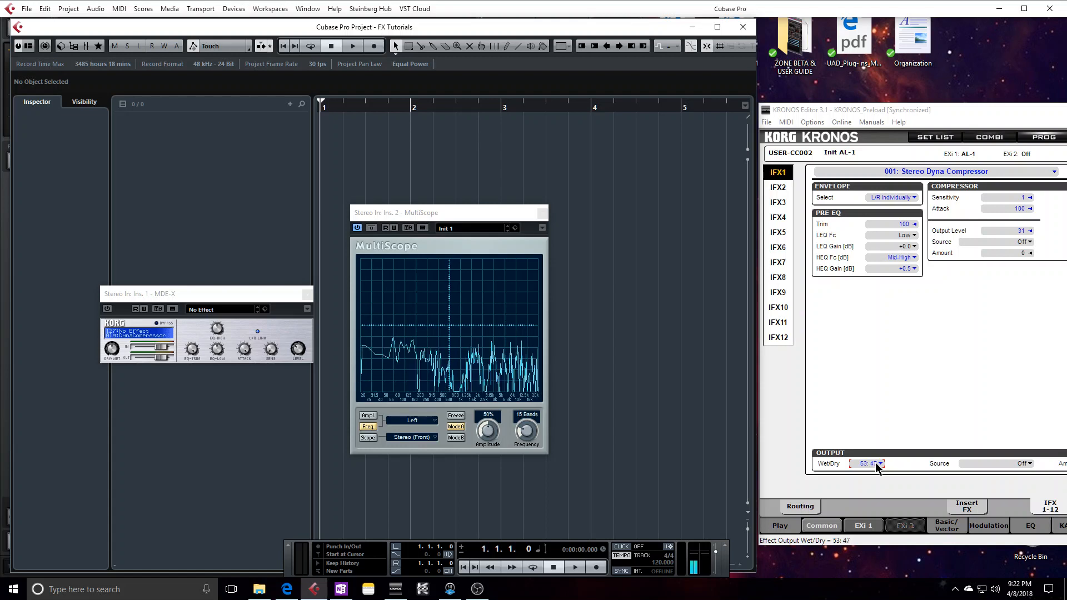
click(880, 463)
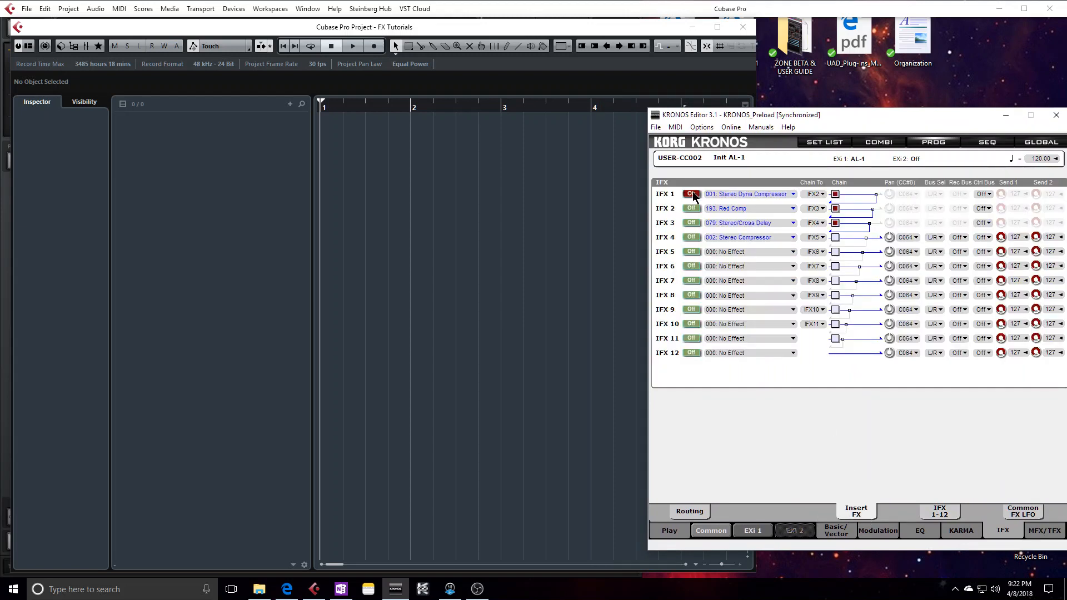
- Switch IFX1's compressor off and IFX3's Stereo/Cross Delay on
click(691, 193)
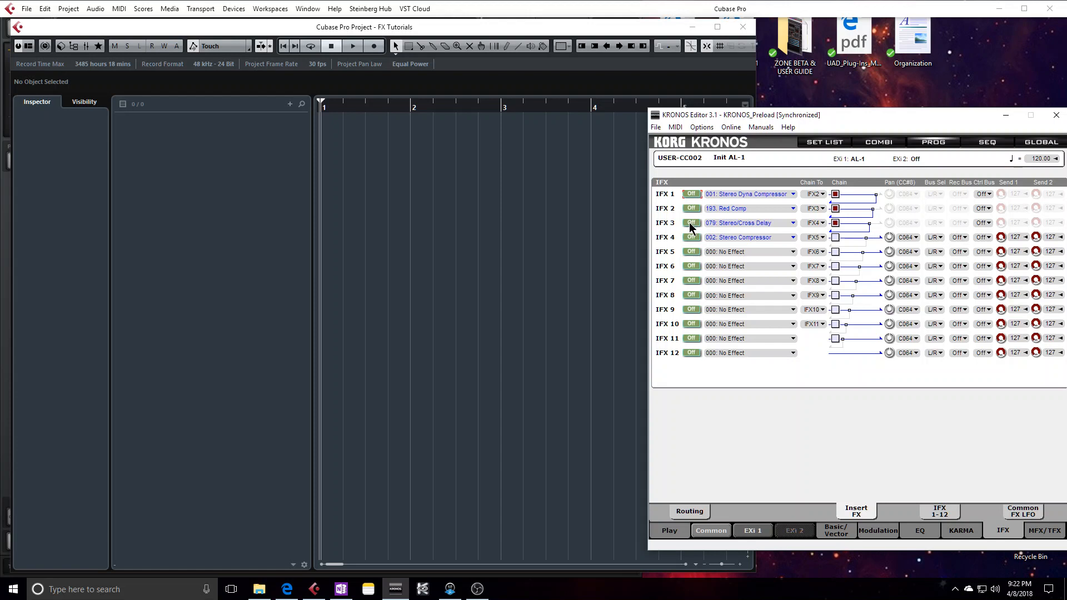
click(690, 222)
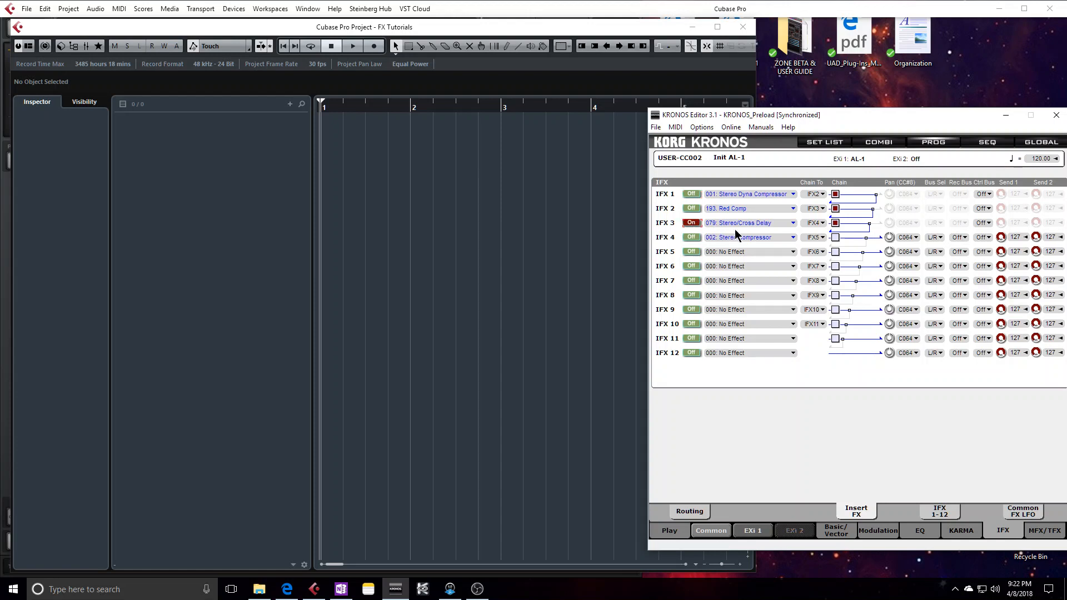
mouse_move(810, 222)
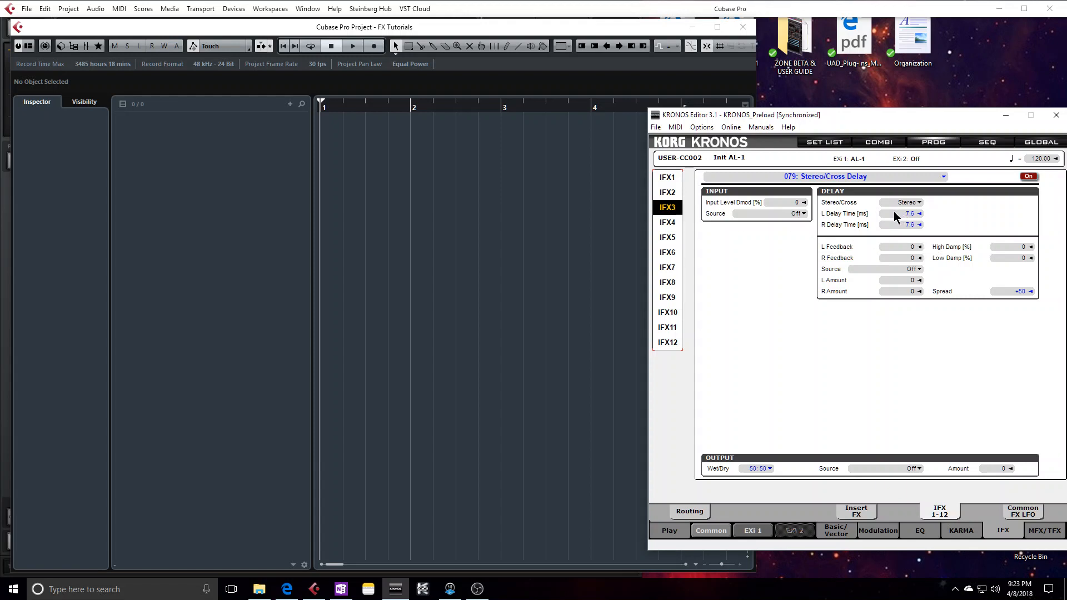
- Set the Stereo/Cross Delay's L and R delay times to 0.6 ms
double_click(910, 213)
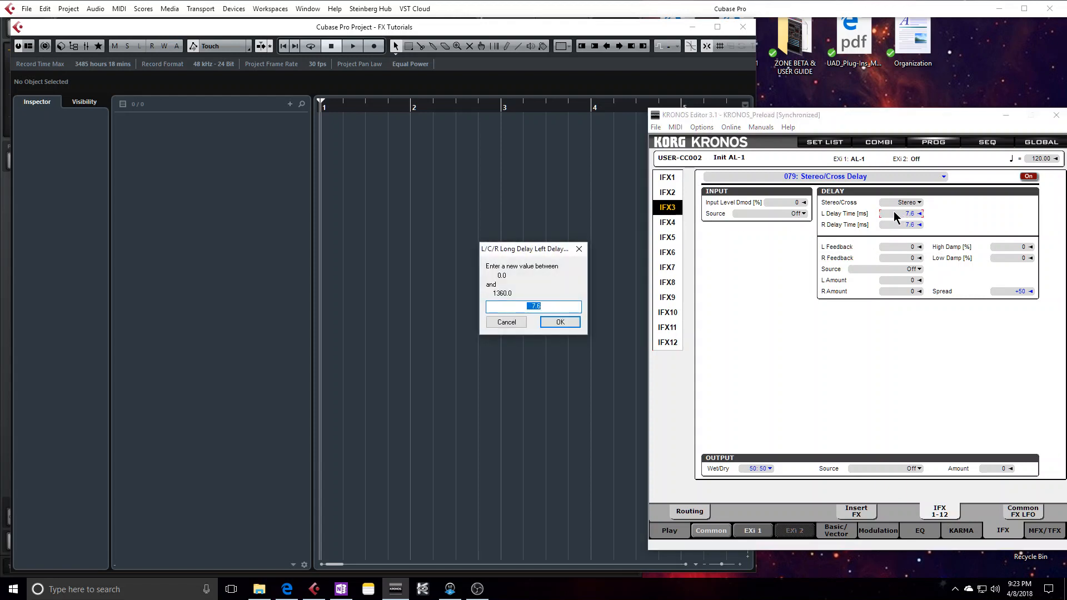
click(559, 321)
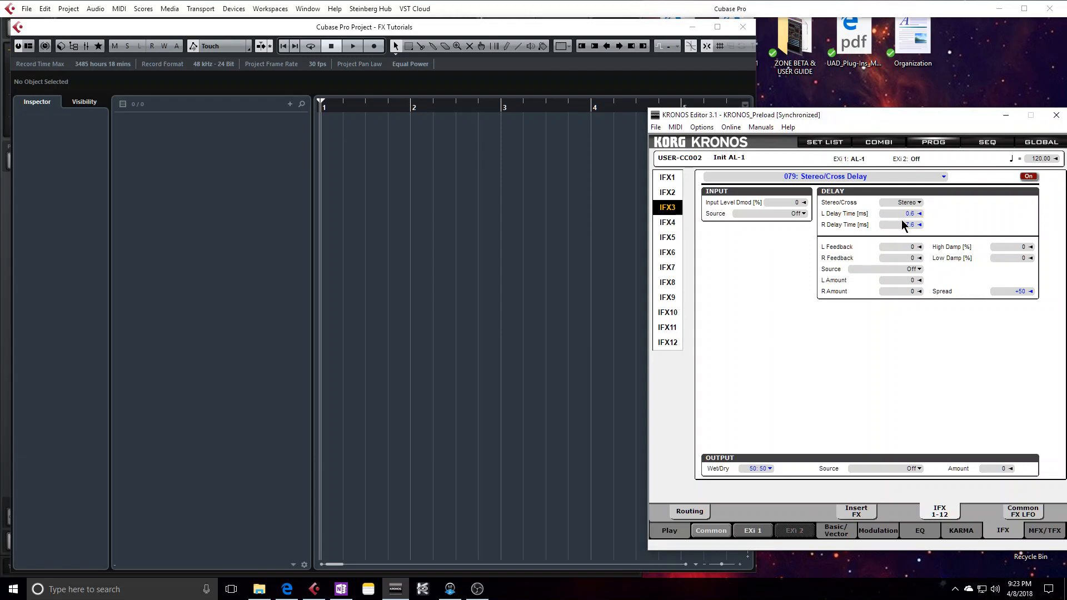
double_click(905, 225)
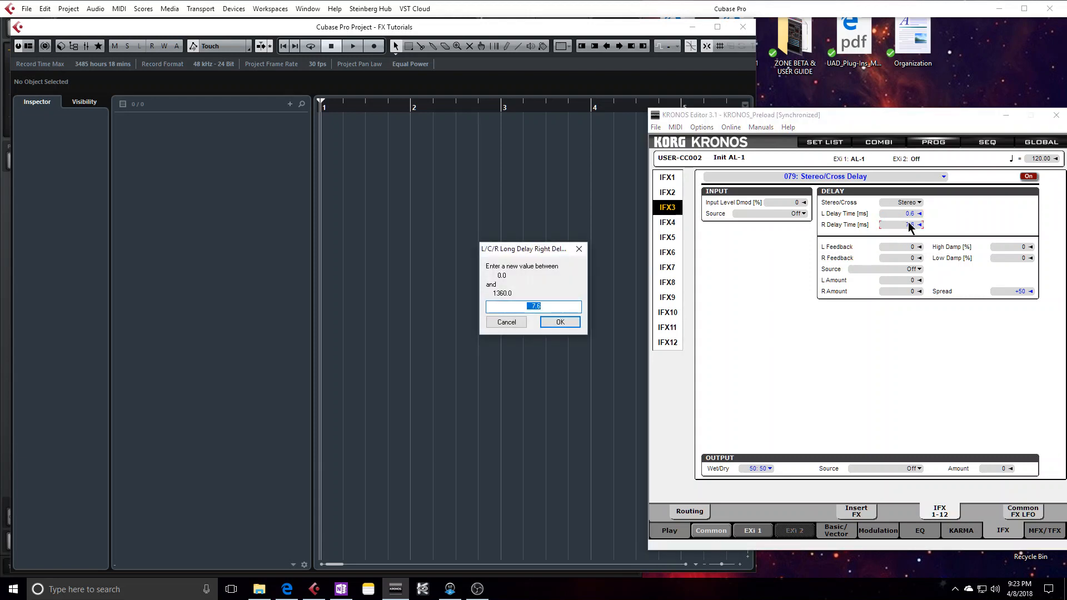
click(558, 322)
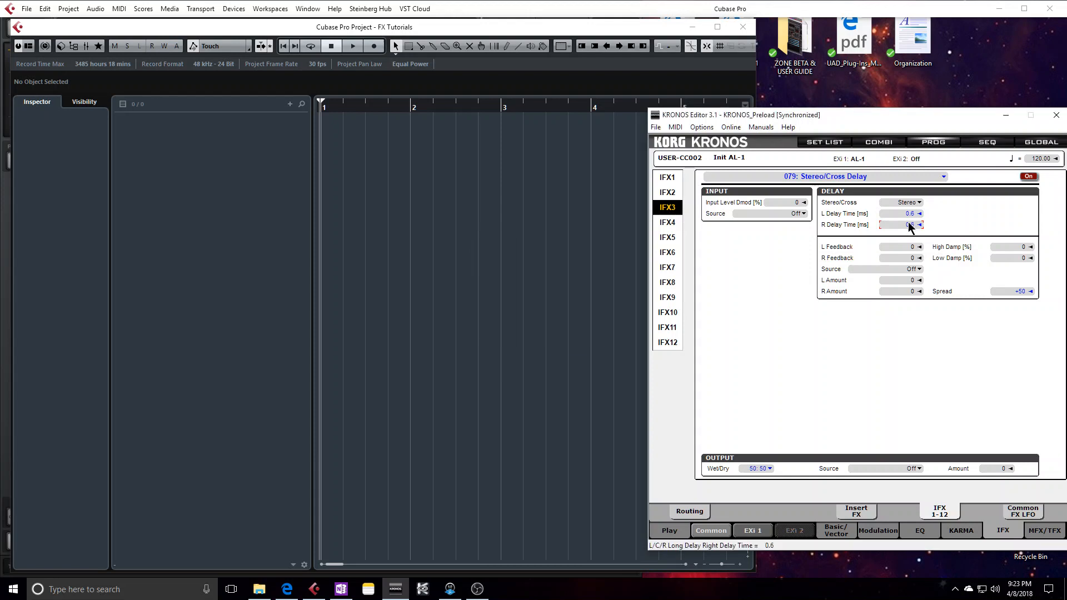
click(911, 225)
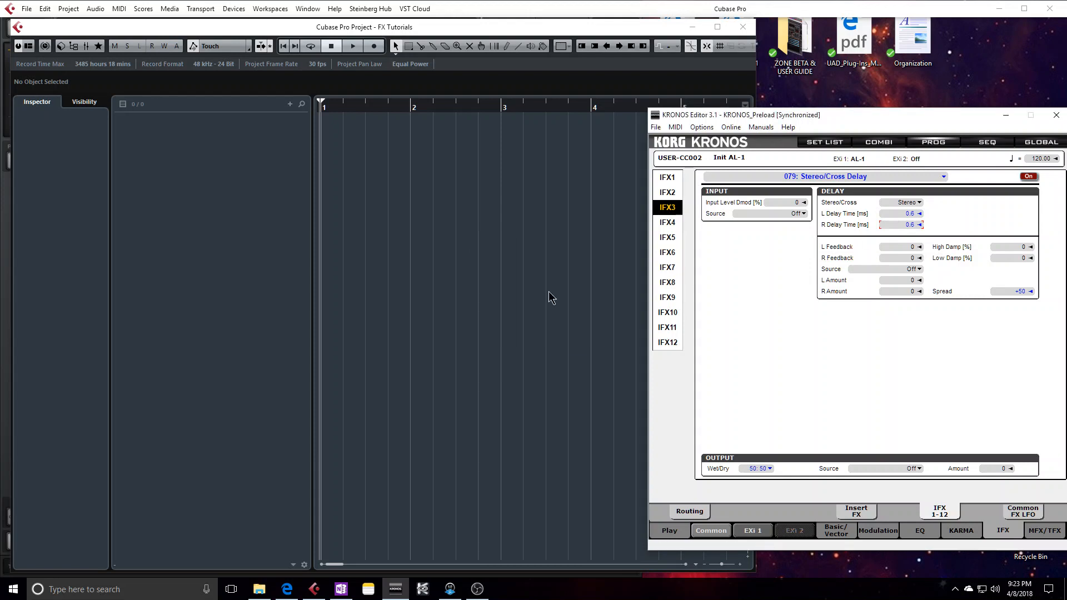
mouse_move(831, 212)
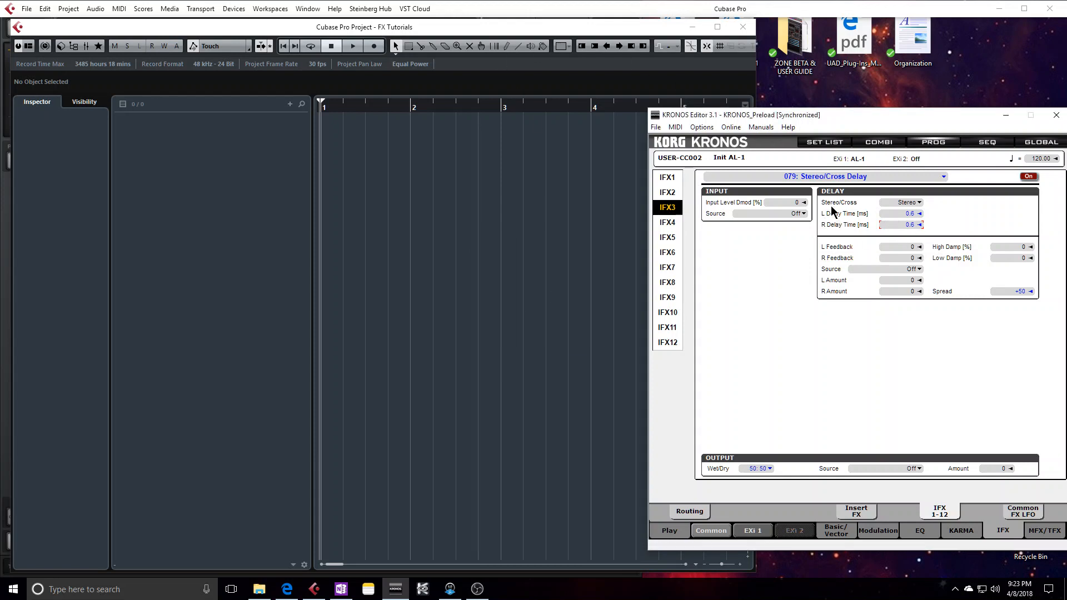
mouse_move(860, 381)
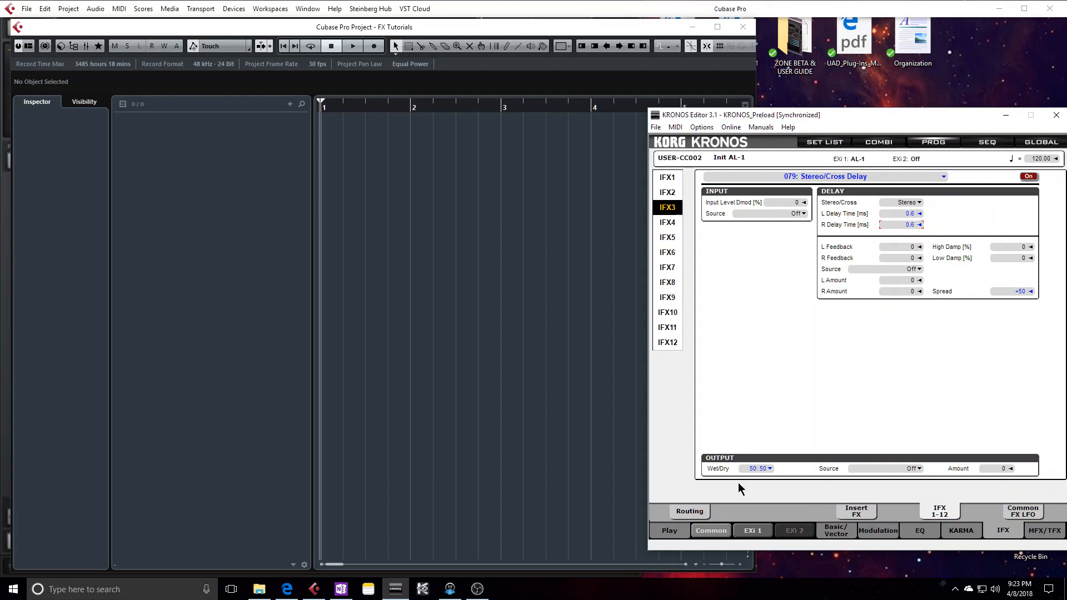
mouse_move(692, 447)
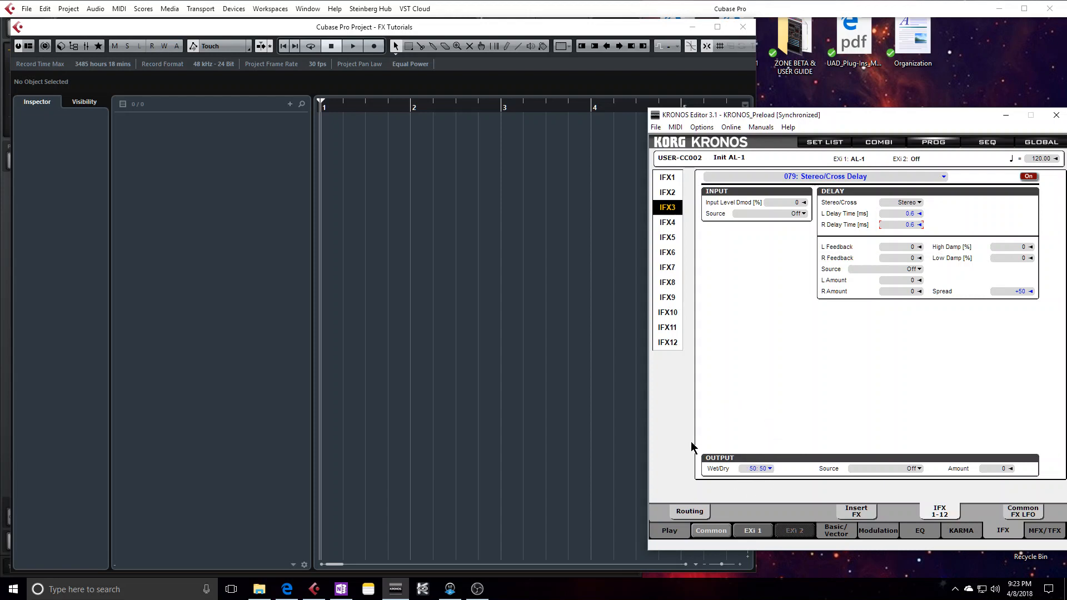
mouse_move(854, 365)
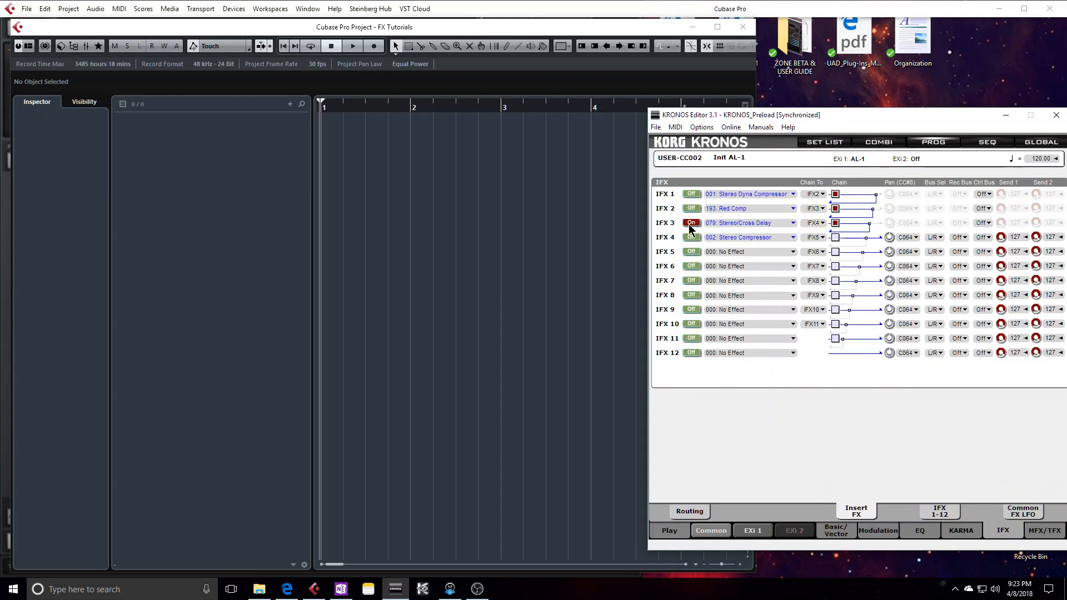
- Switch IFX3's Stereo/Cross Delay off and IFX1's Stereo Dyna Compressor back on
click(691, 222)
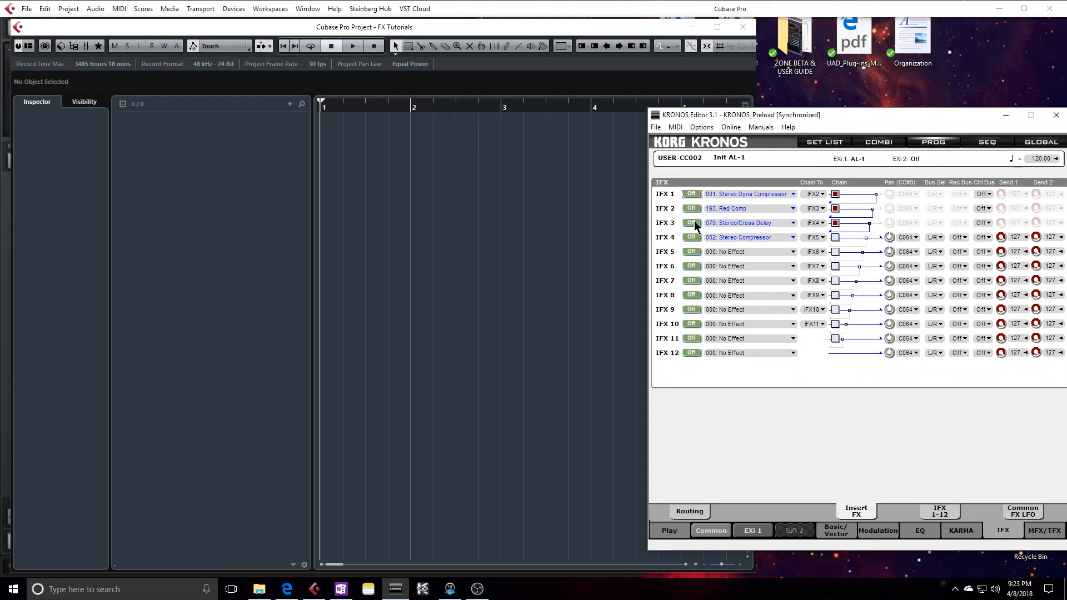
click(691, 222)
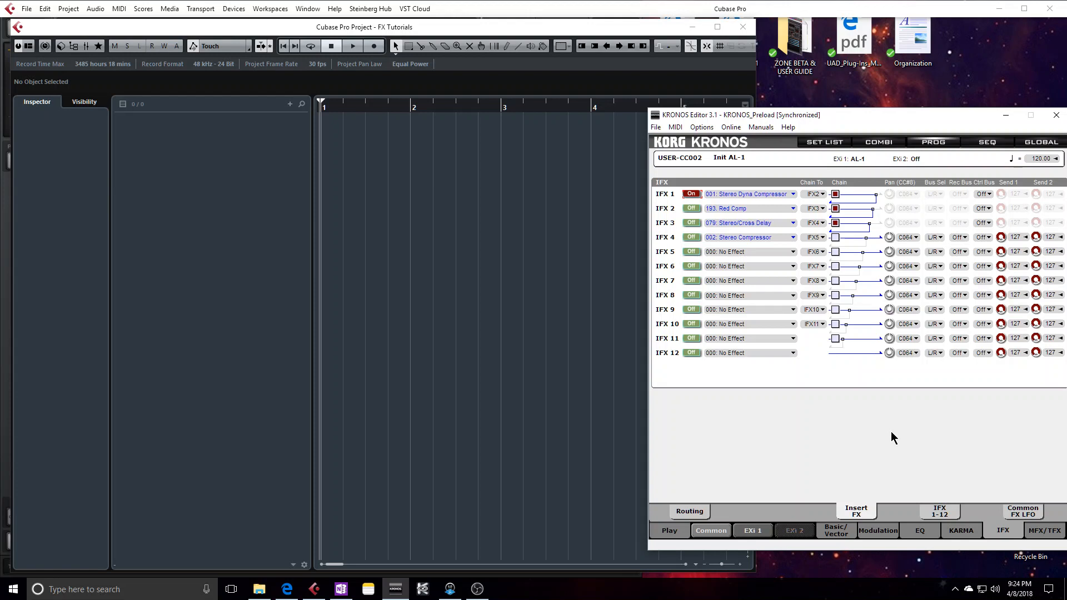
mouse_move(962, 430)
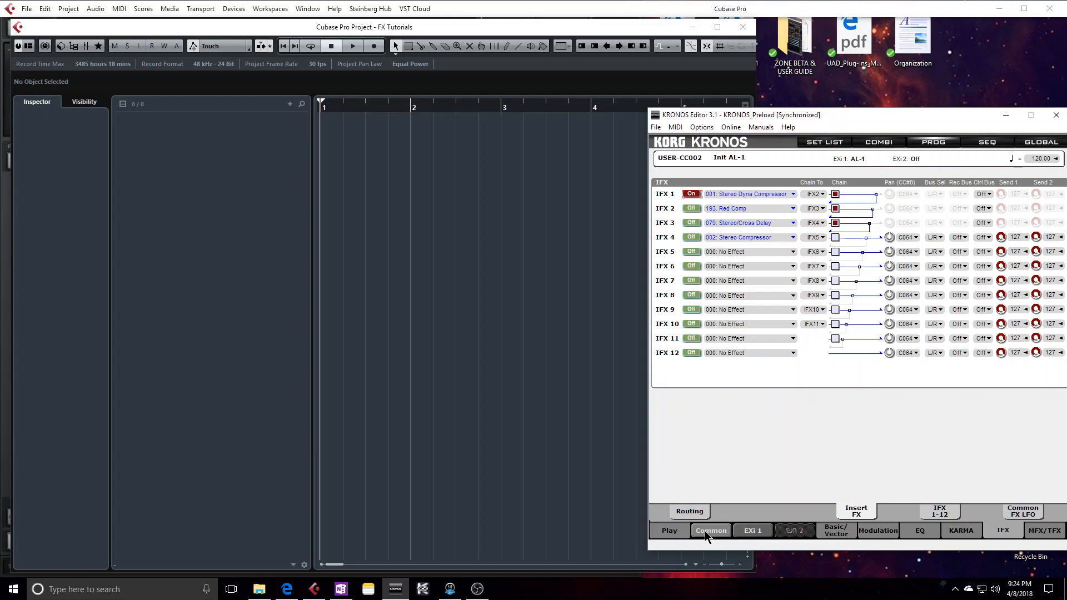
mouse_move(762, 538)
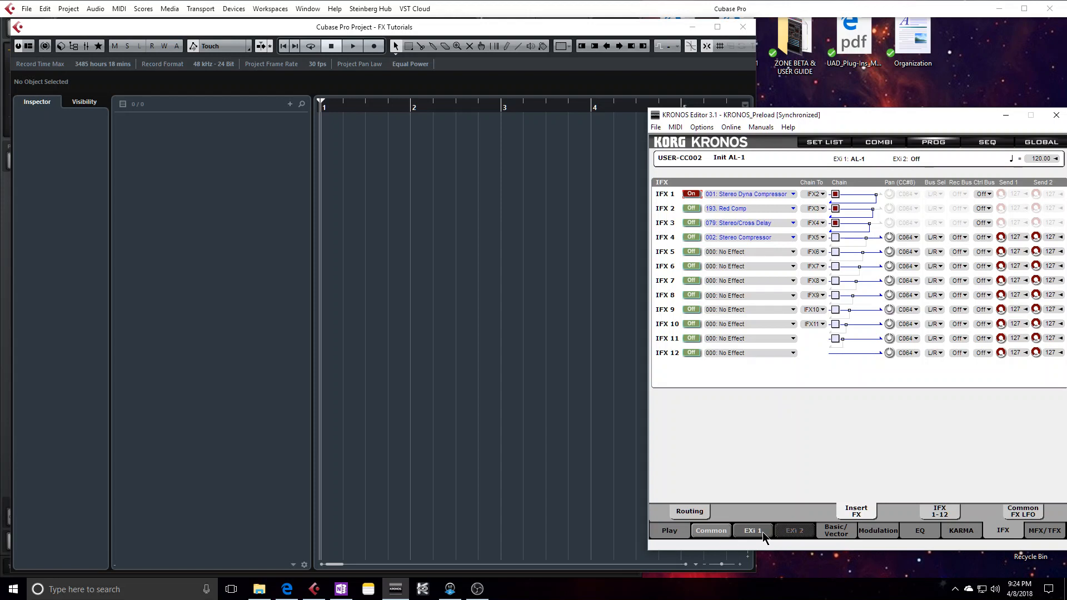
- Show the IFX1 Stereo Dyna Compressor's parameter page via the IFX 1-12 tab
click(939, 511)
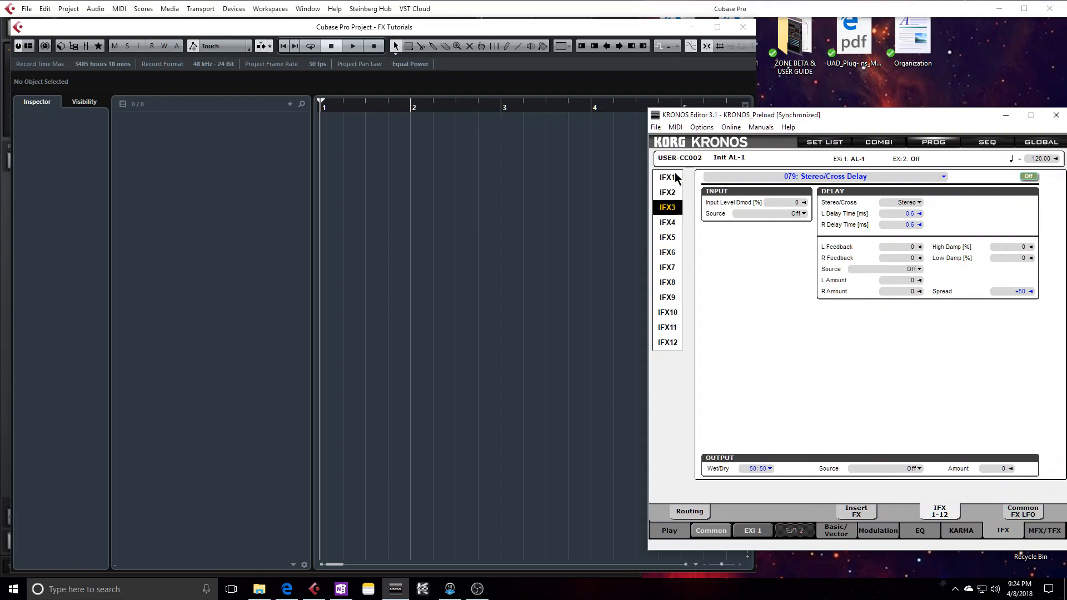
click(667, 178)
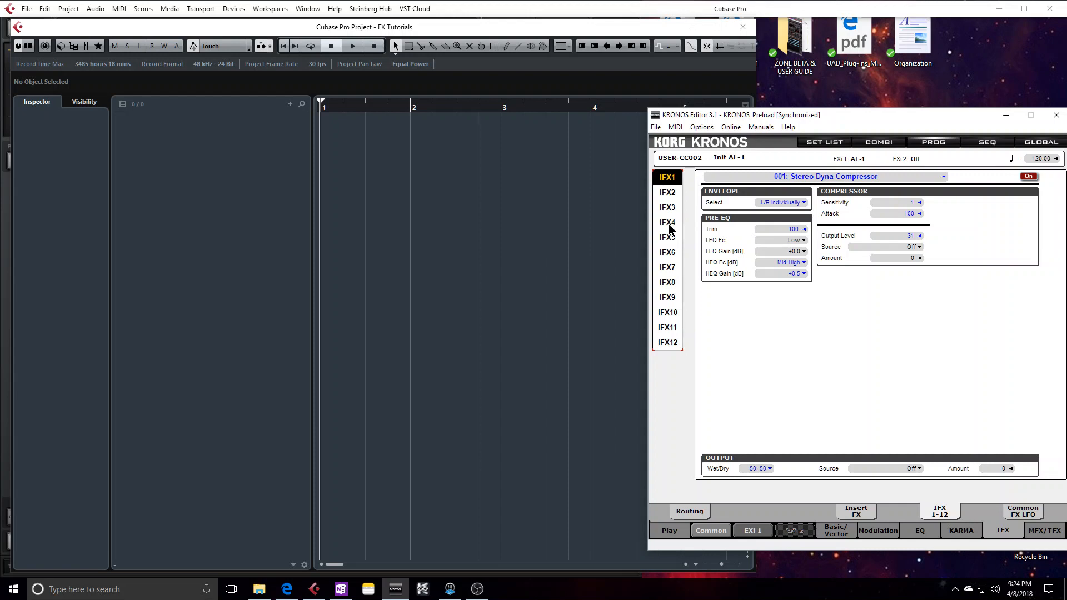
mouse_move(417, 534)
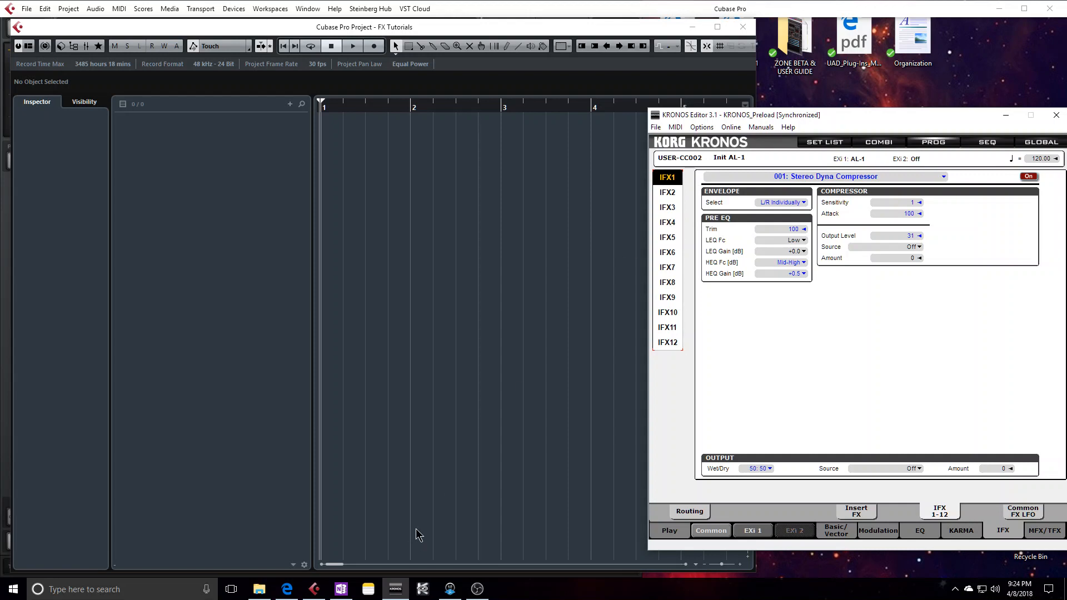